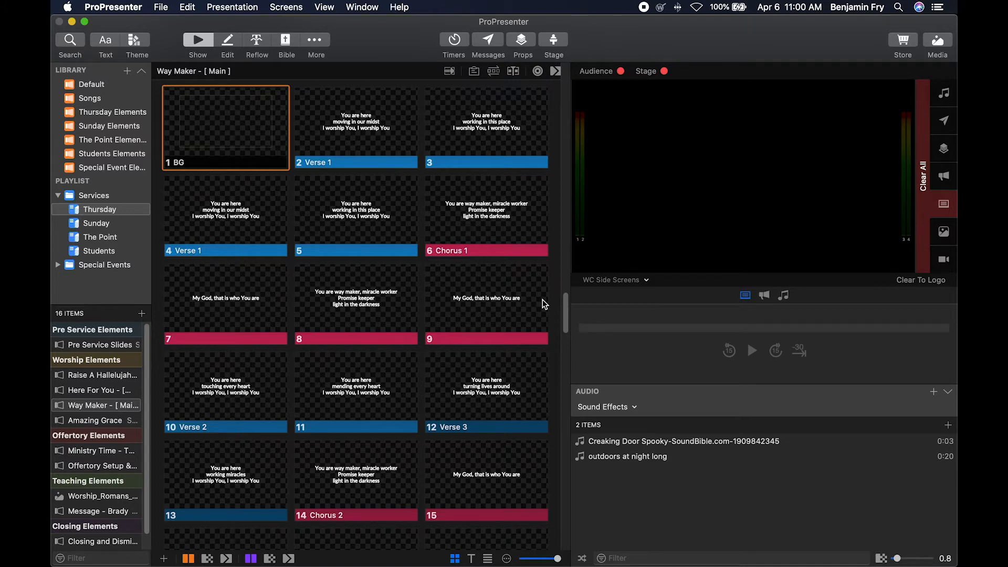
pyautogui.moveTo(475, 287)
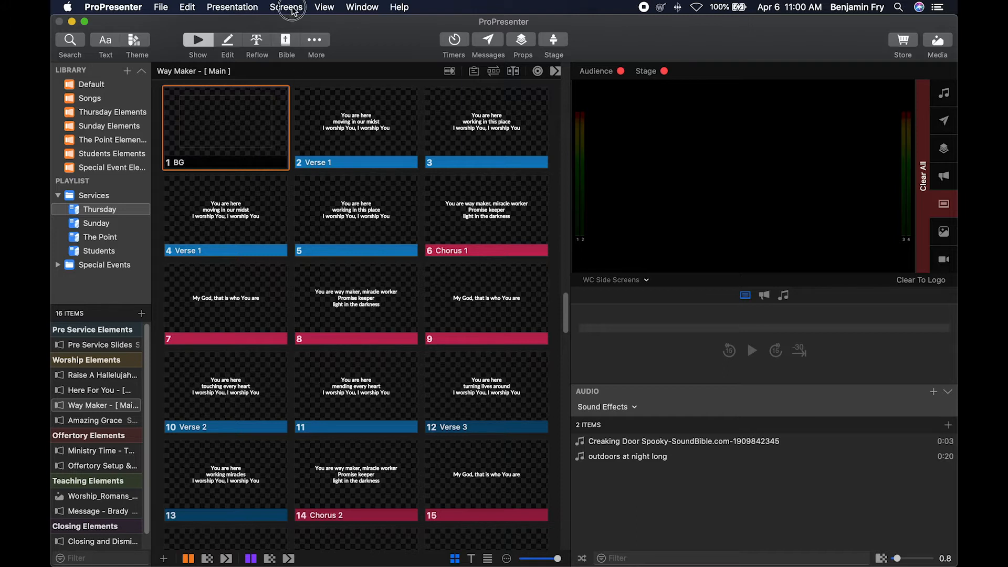
# Reach the stage layout editor via Screens > Edit Layouts…
pyautogui.click(286, 8)
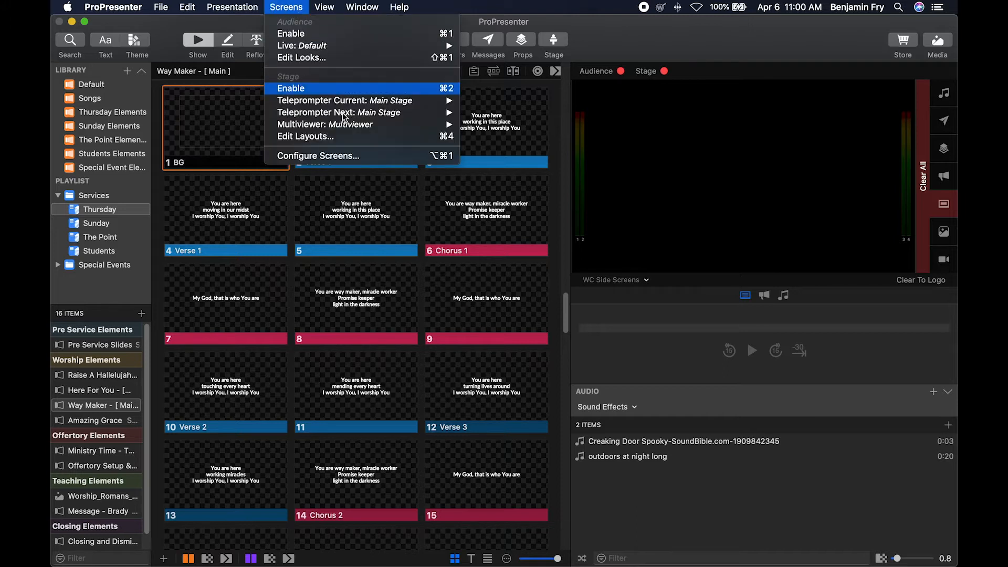
pyautogui.moveTo(332, 137)
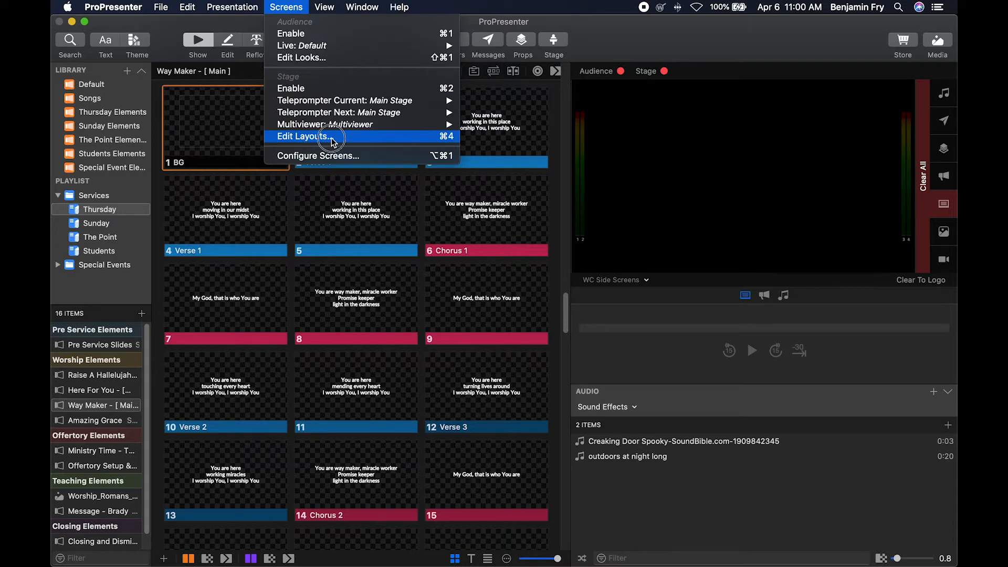
pyautogui.click(302, 136)
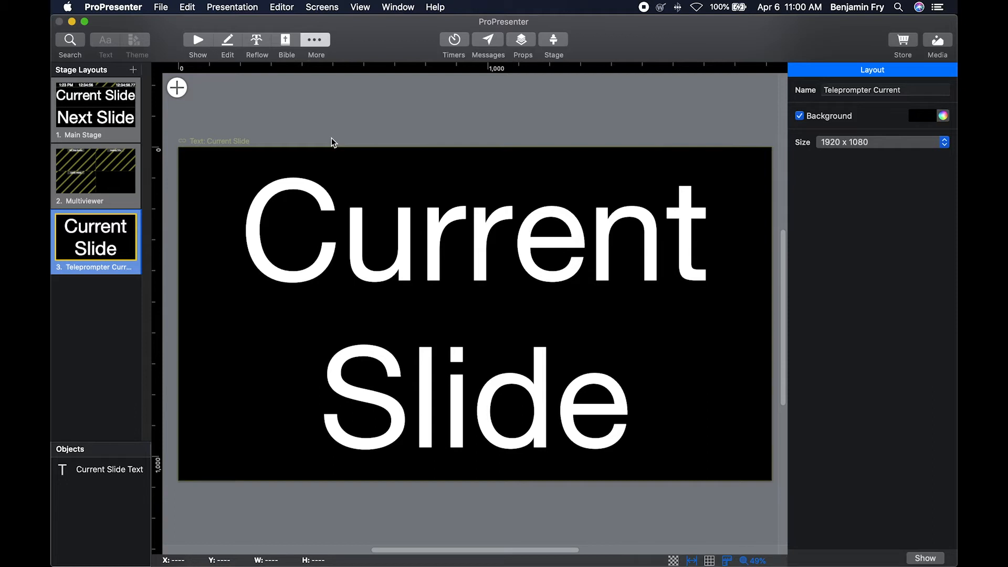
pyautogui.moveTo(122, 135)
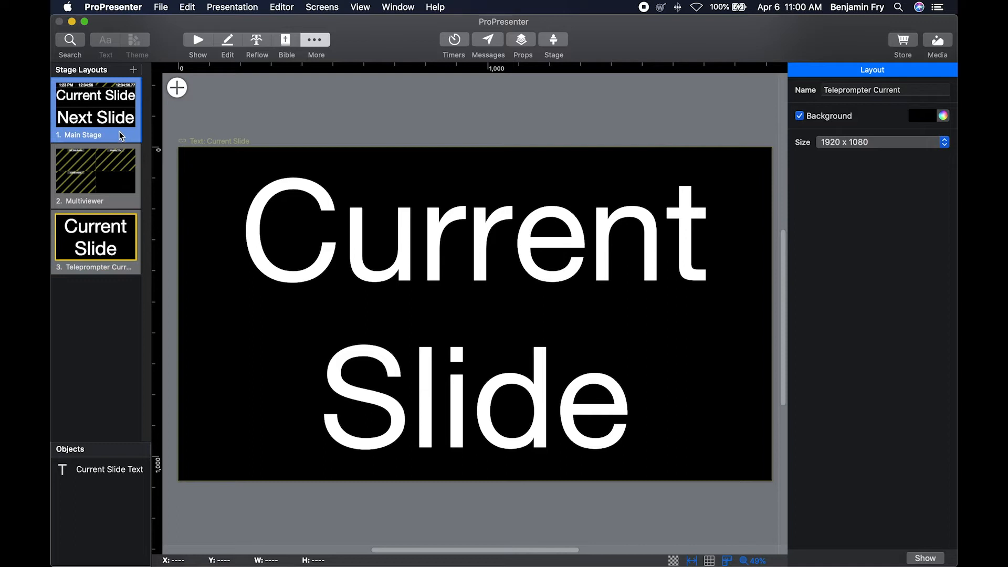
# Select Main Stage in the Stage Layouts list to edit it
pyautogui.click(95, 109)
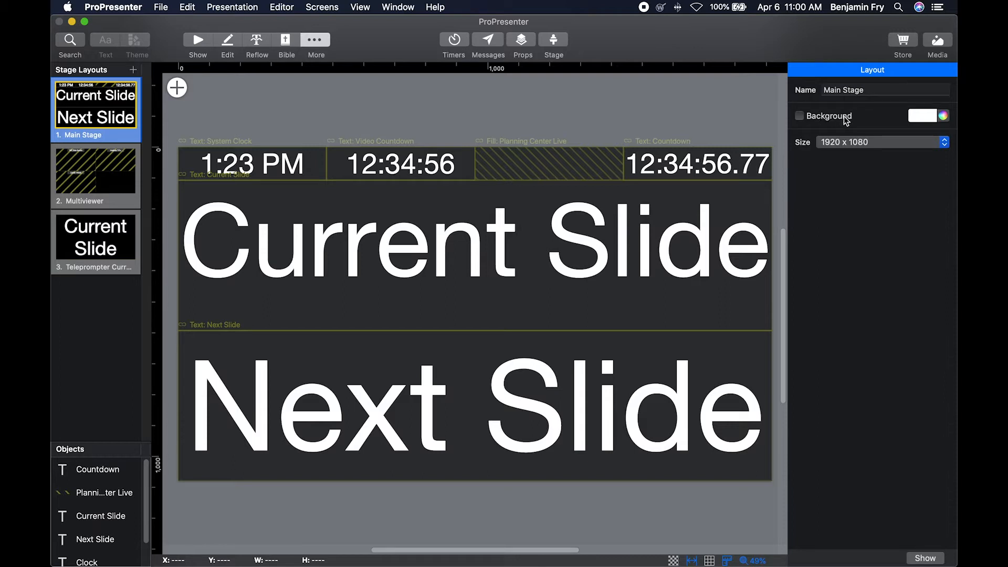
pyautogui.moveTo(780, 135)
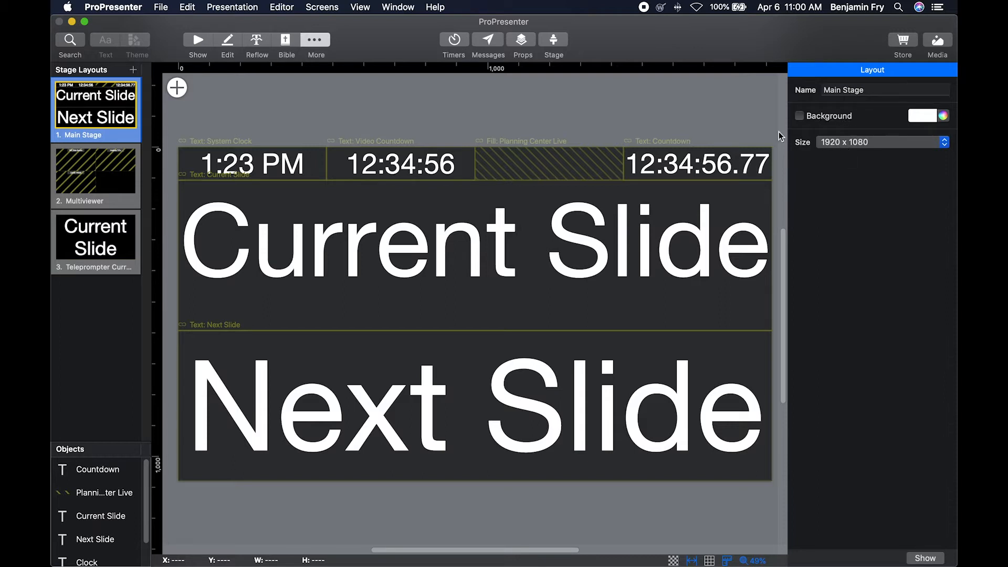
pyautogui.moveTo(387, 204)
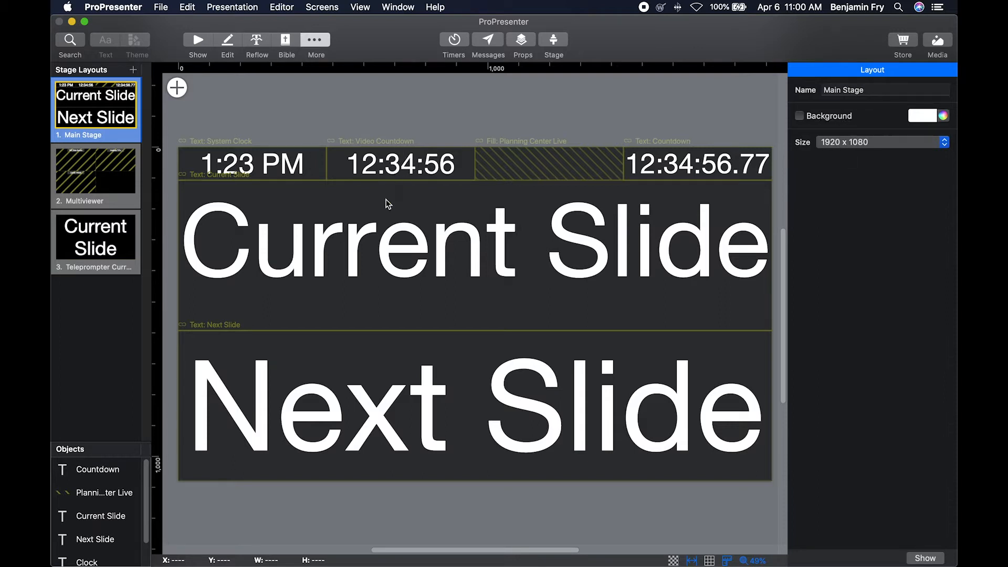
pyautogui.moveTo(386, 200)
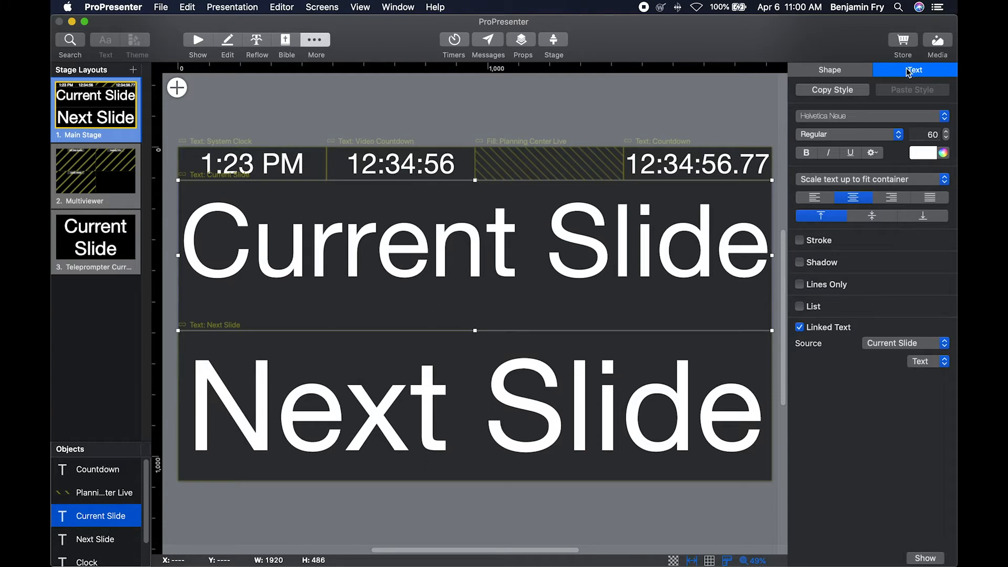
pyautogui.moveTo(549, 102)
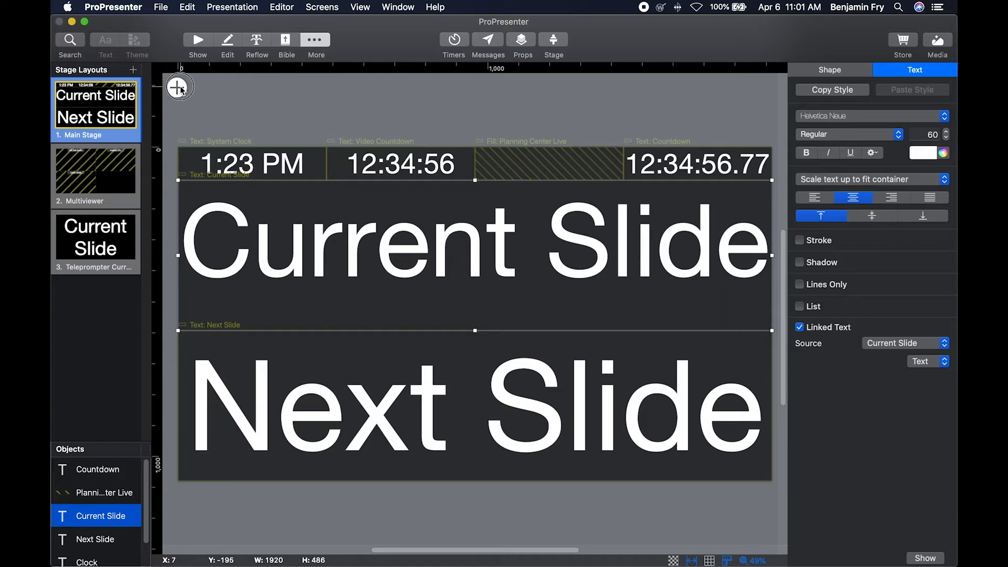
# Show the menu of stage objects addable to Main Stage
pyautogui.click(176, 87)
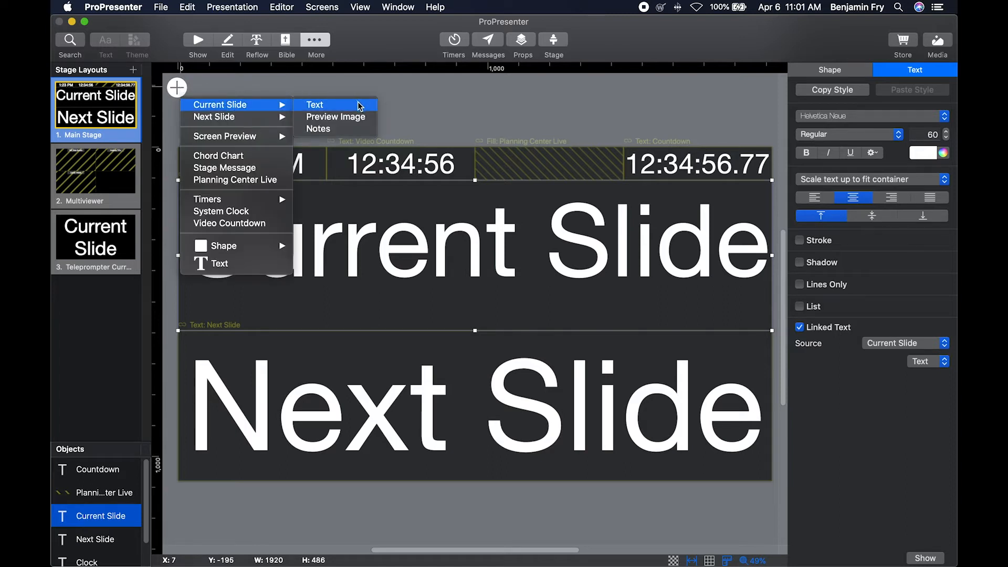
pyautogui.moveTo(334, 116)
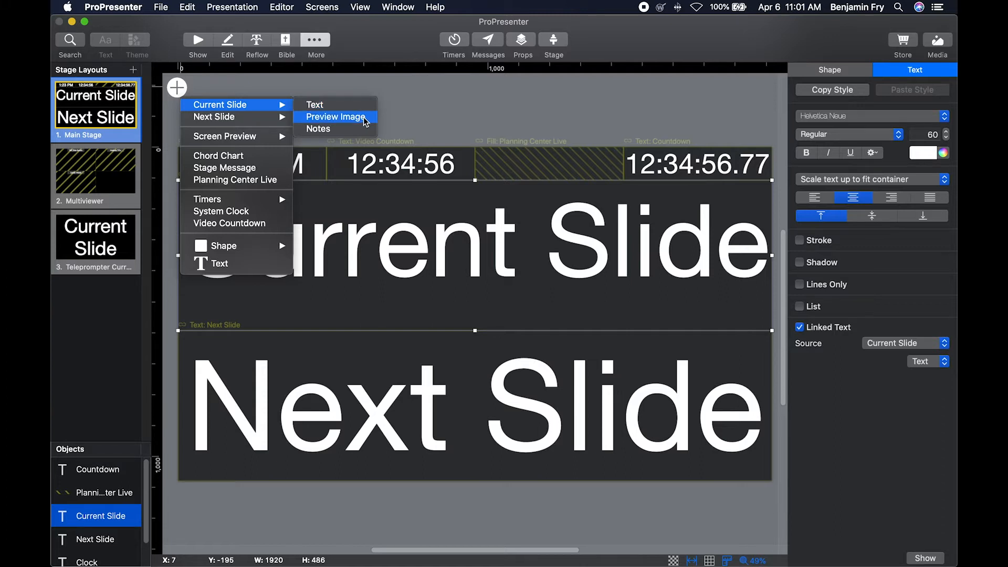
pyautogui.moveTo(235, 117)
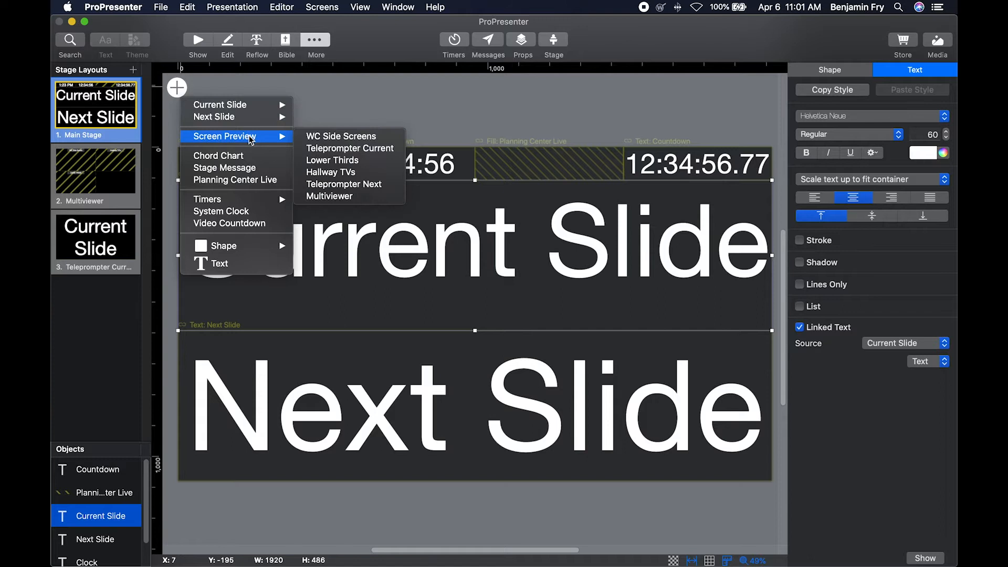
pyautogui.moveTo(270, 139)
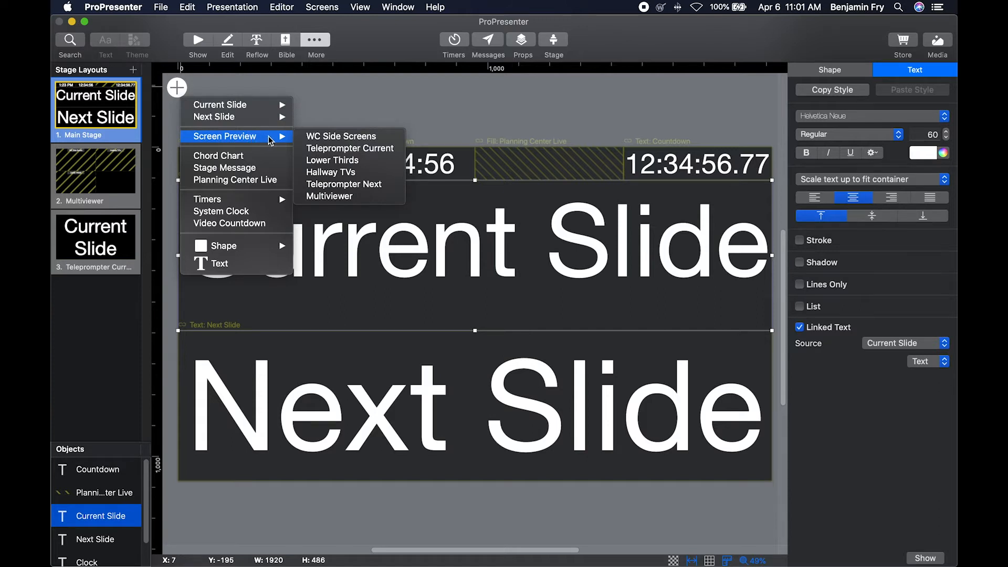
pyautogui.moveTo(333, 160)
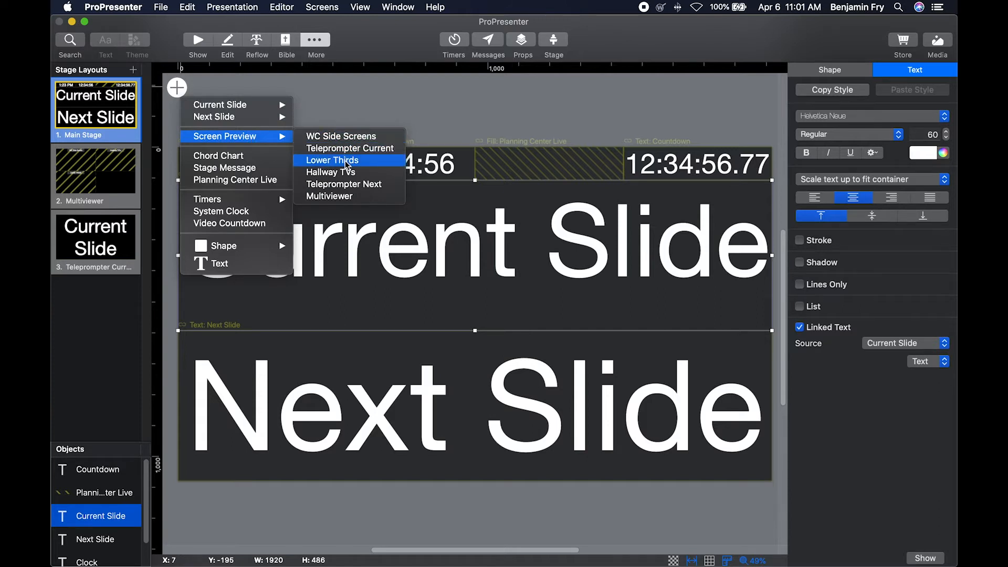
pyautogui.moveTo(343, 185)
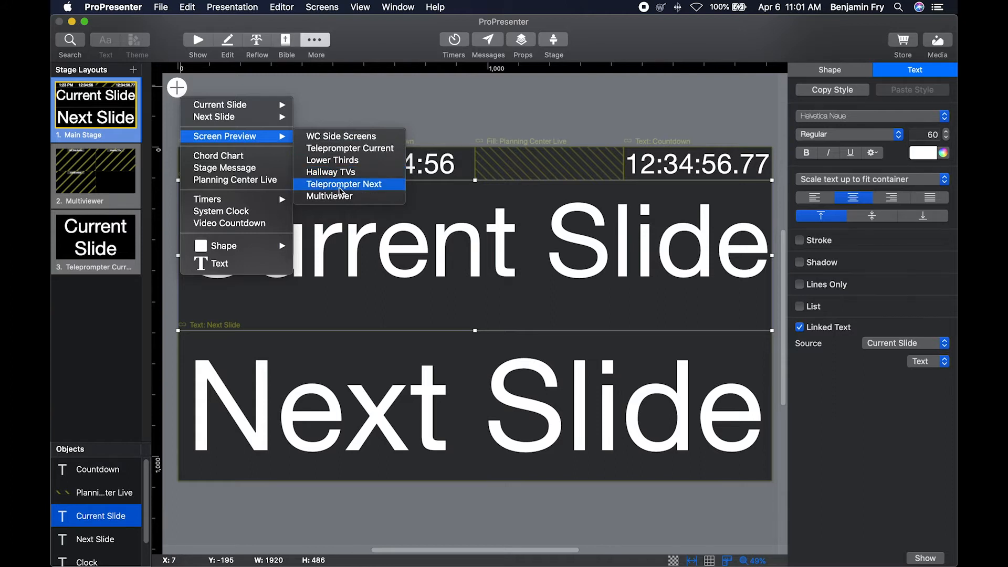
pyautogui.moveTo(218, 156)
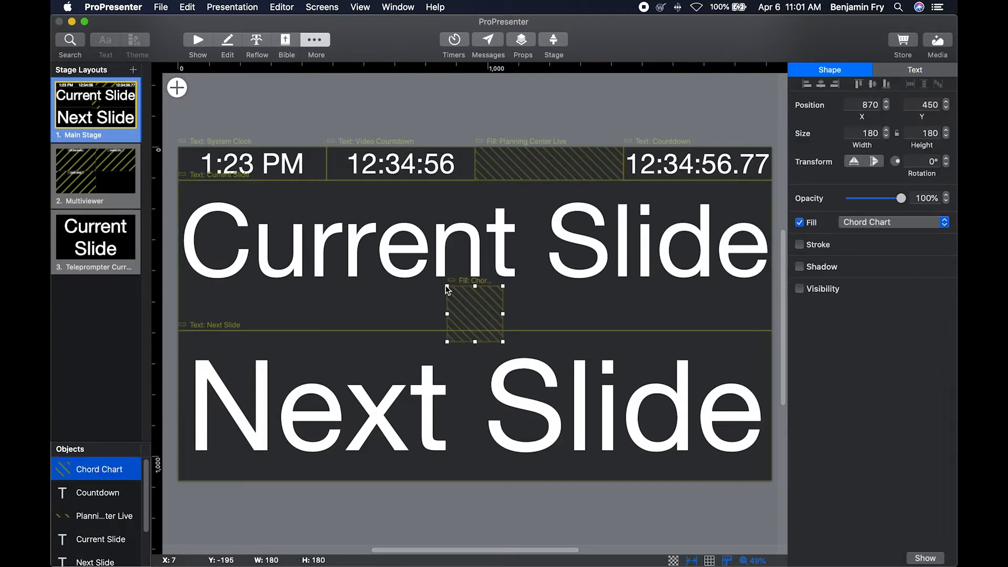
pyautogui.moveTo(448, 290)
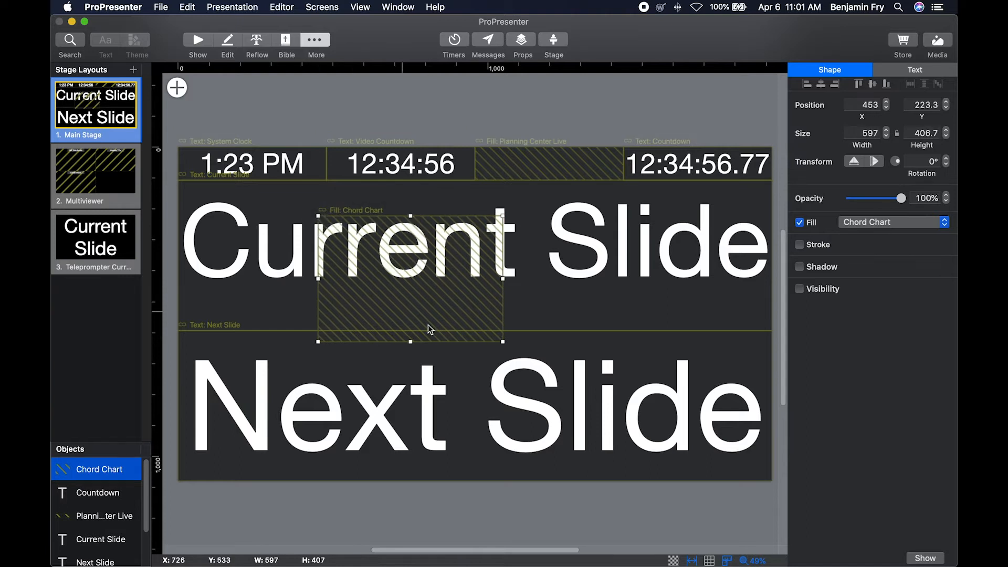
pyautogui.moveTo(442, 322)
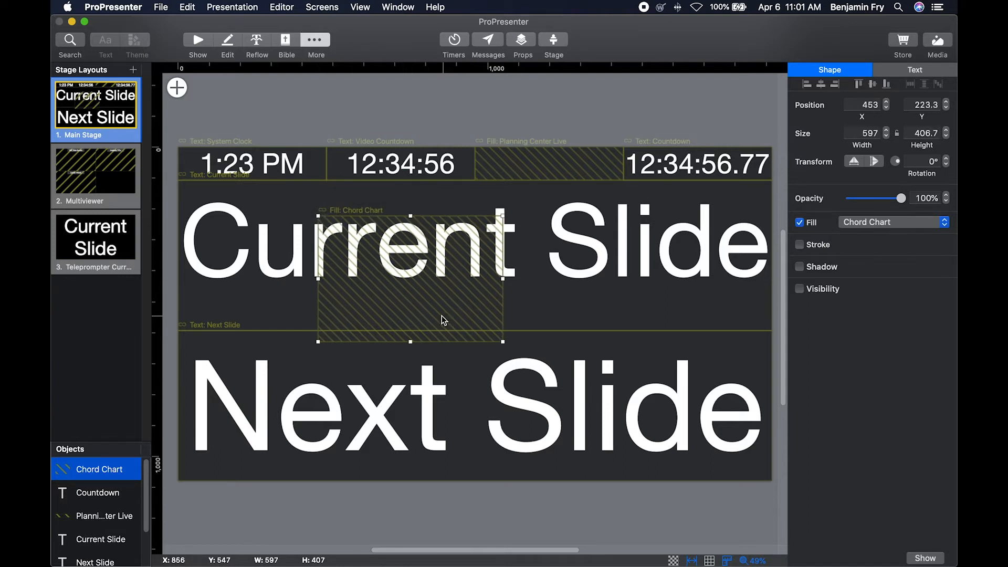
# Deselect the chord chart box and bring up the Stage window's message field
pyautogui.click(176, 87)
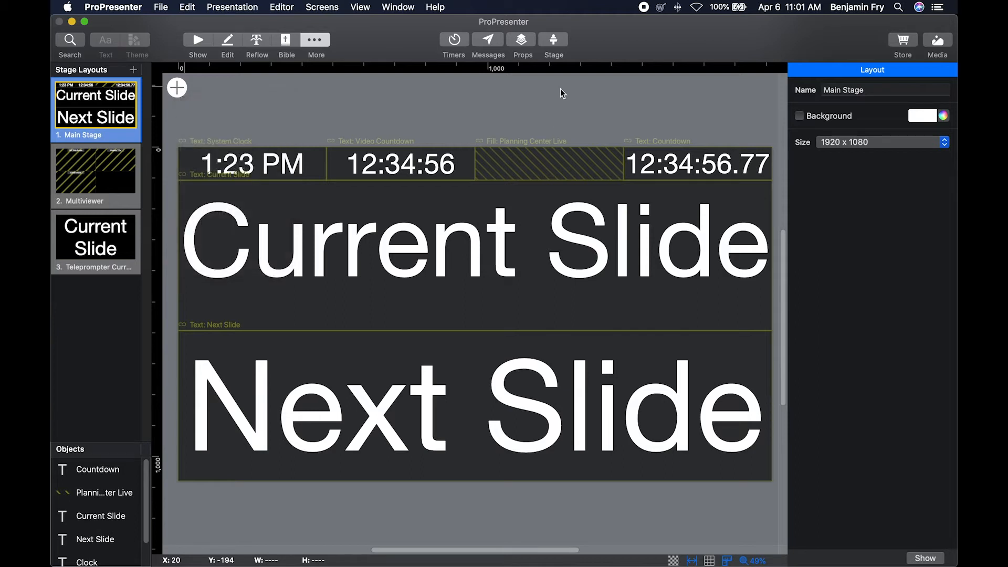
pyautogui.click(552, 40)
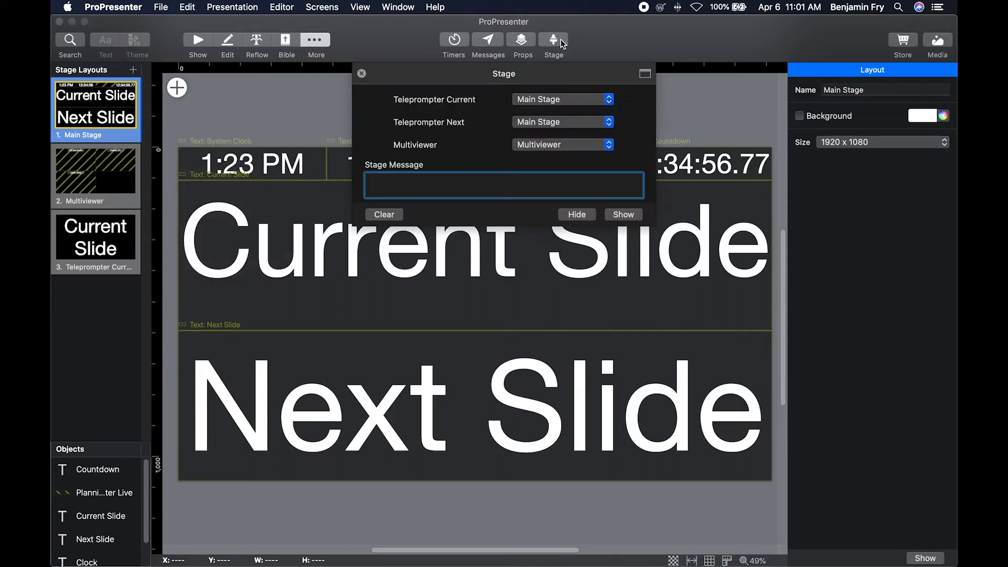
pyautogui.click(503, 185)
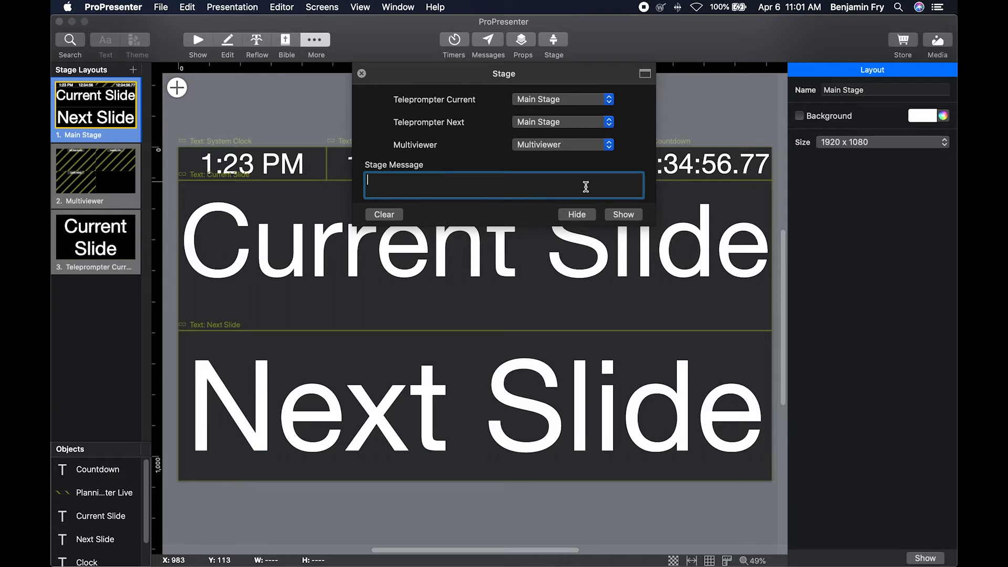
pyautogui.moveTo(395, 130)
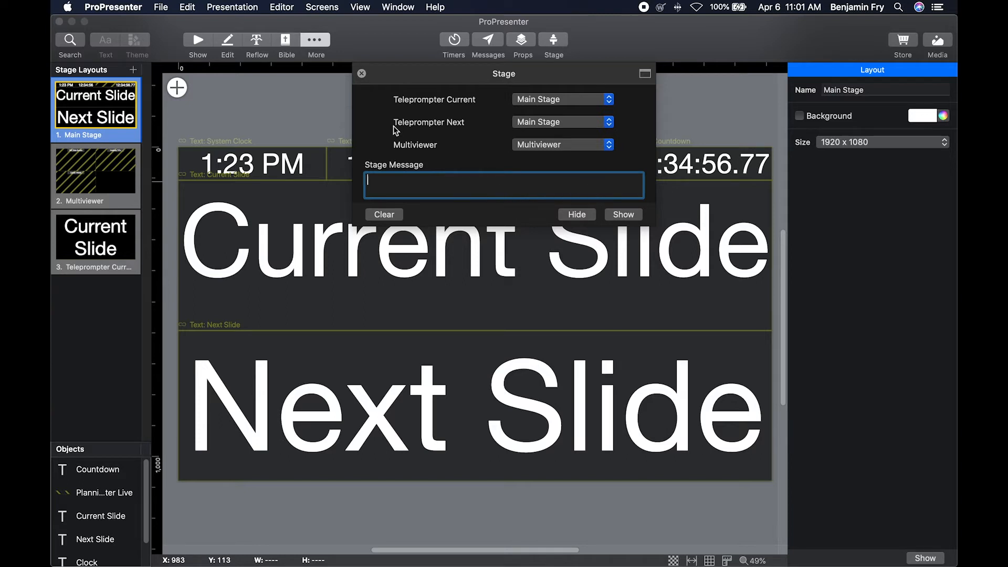
# Browse addable object types, then list templates for a new stage layout
pyautogui.click(176, 87)
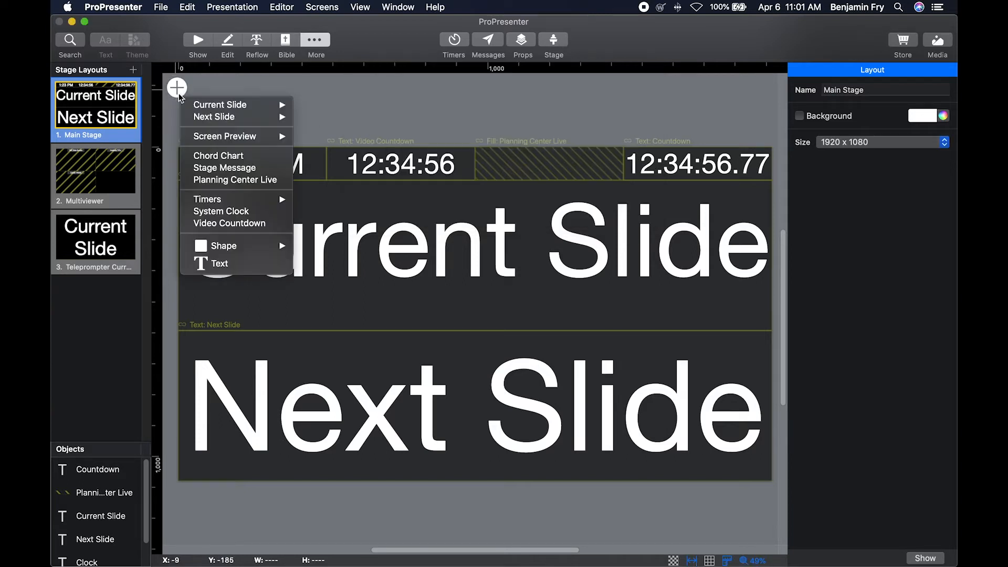
pyautogui.moveTo(235, 180)
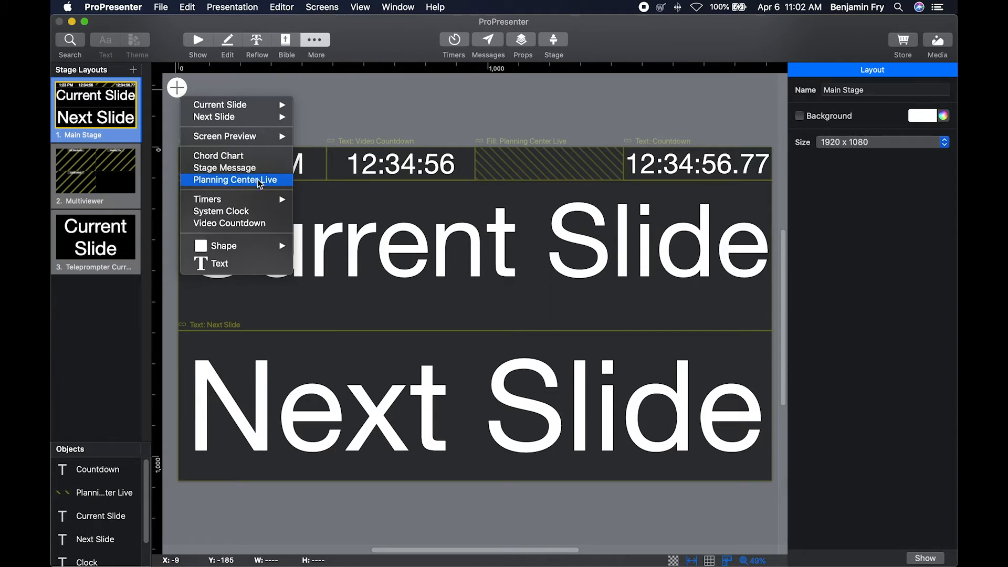
pyautogui.moveTo(206, 198)
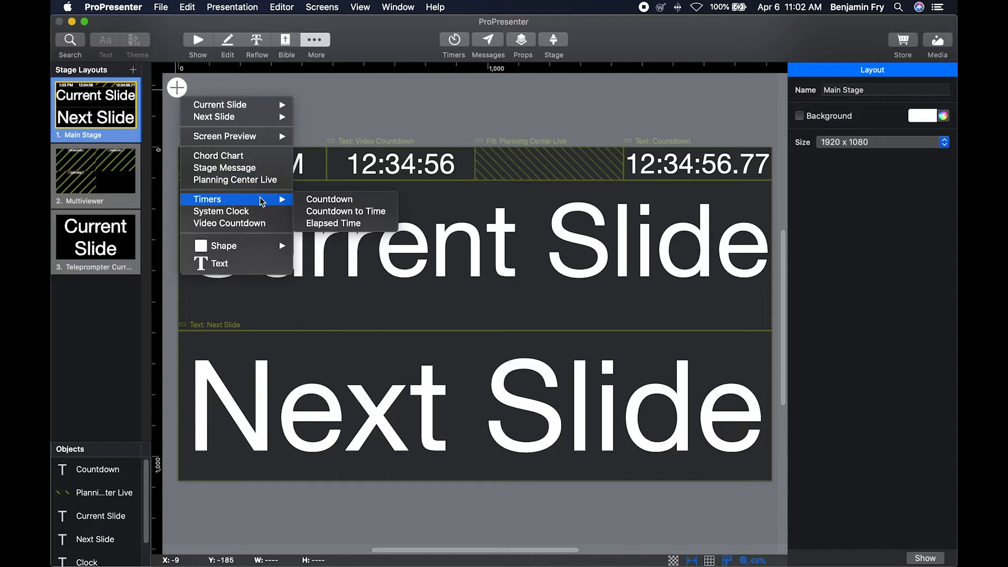
pyautogui.moveTo(260, 211)
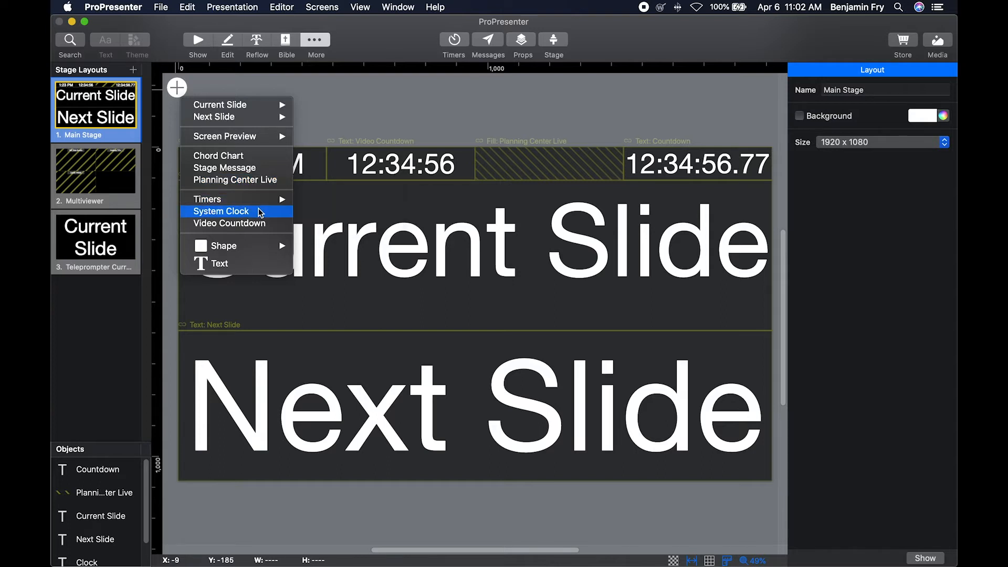
pyautogui.moveTo(230, 223)
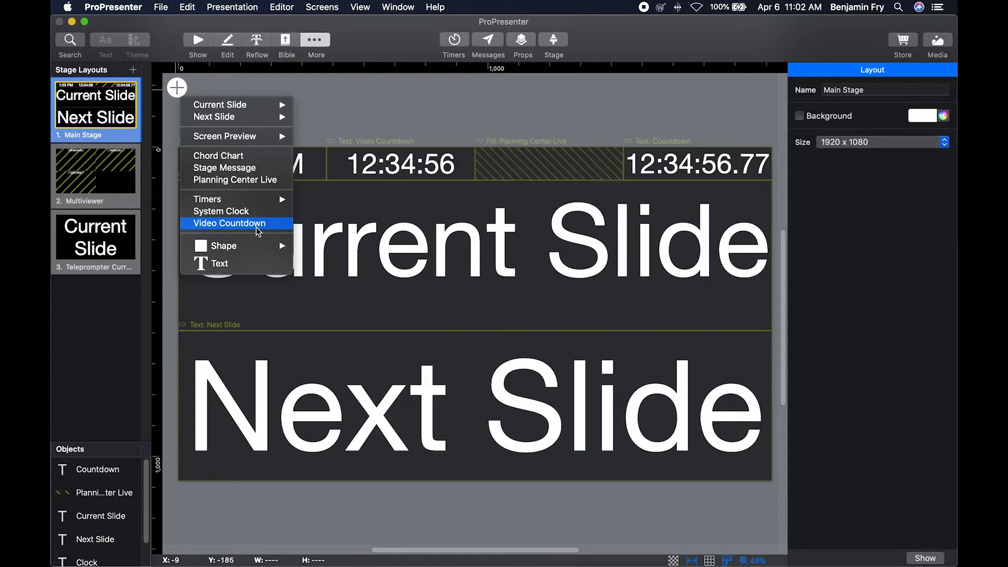
pyautogui.moveTo(221, 263)
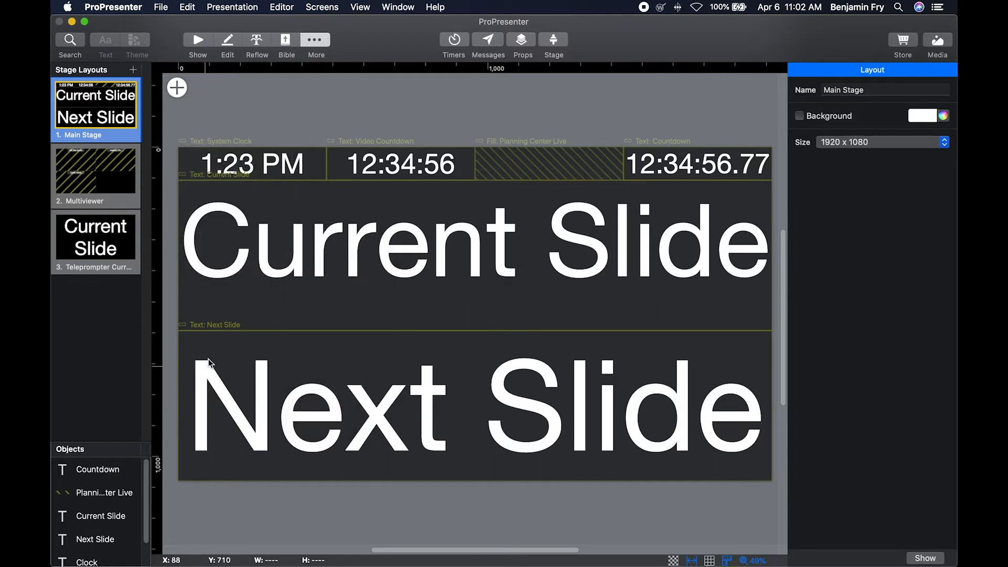
pyautogui.moveTo(96, 516)
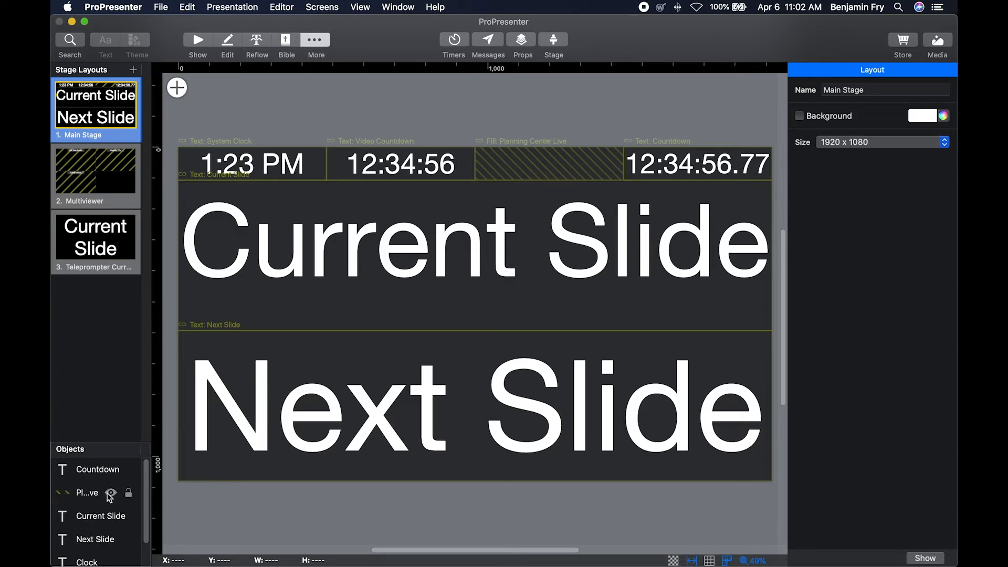
pyautogui.click(133, 69)
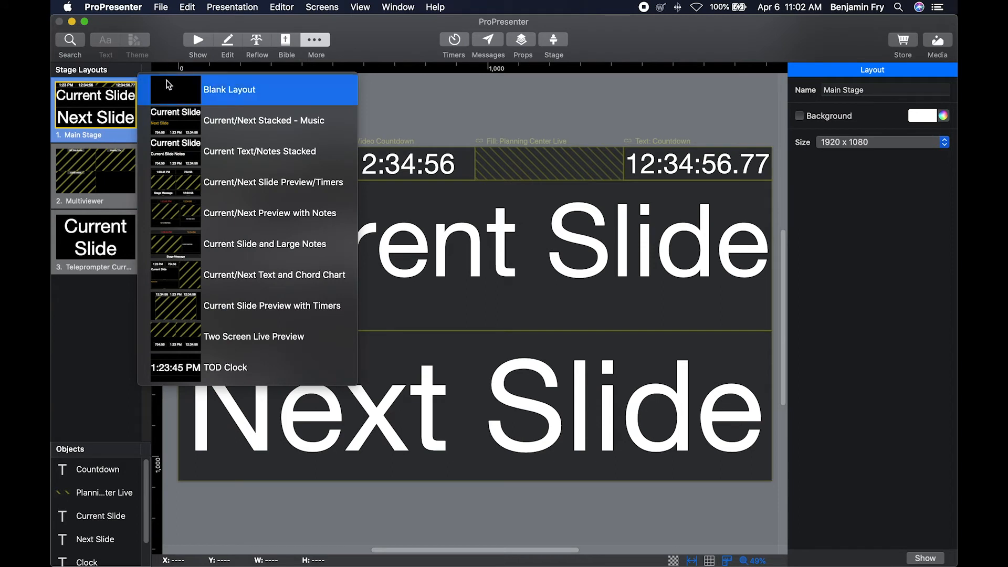
pyautogui.moveTo(182, 91)
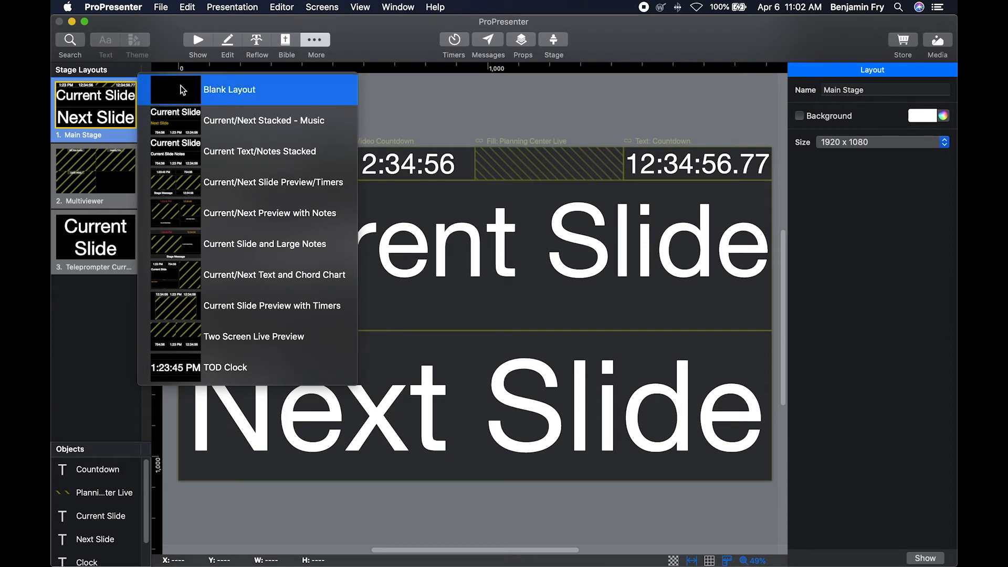
pyautogui.moveTo(259, 151)
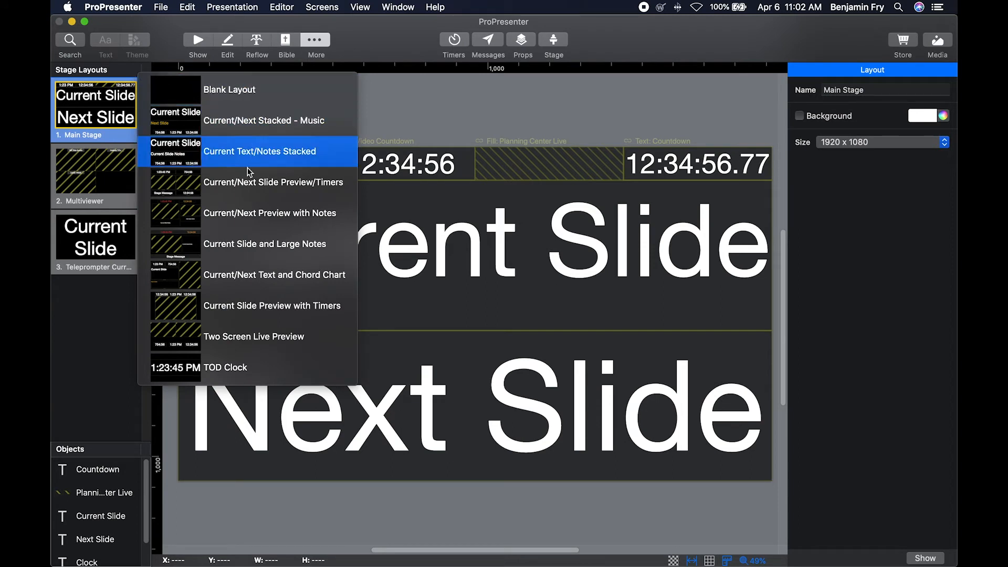
# Switch to the Teleprompter Current layout with its single Current Slide Text object
pyautogui.click(95, 238)
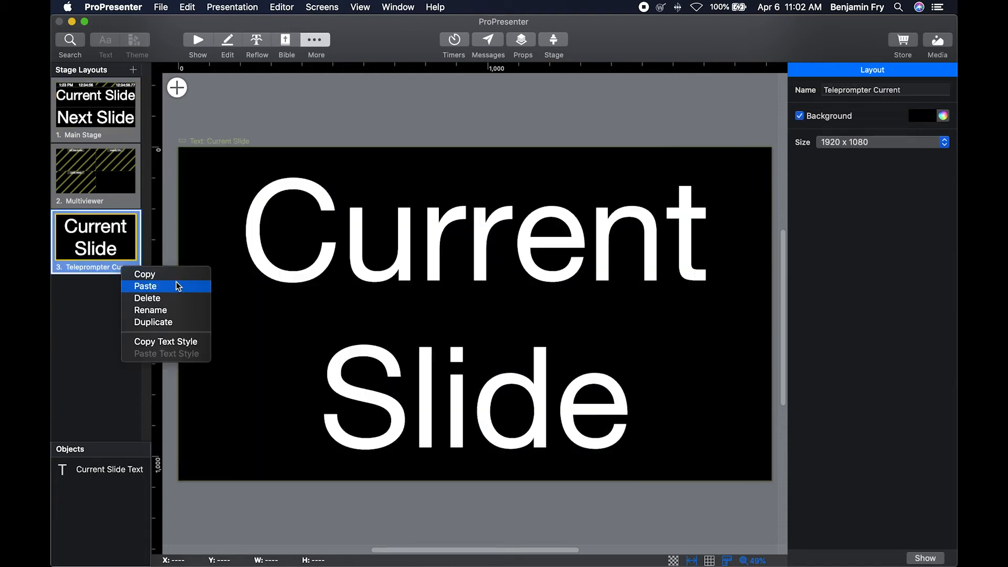
pyautogui.moveTo(174, 324)
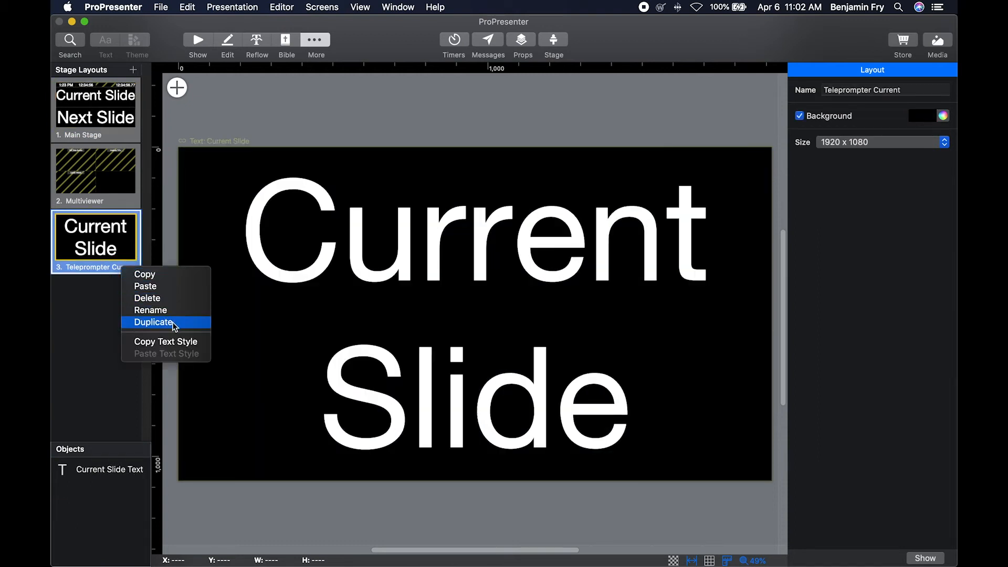
pyautogui.moveTo(187, 324)
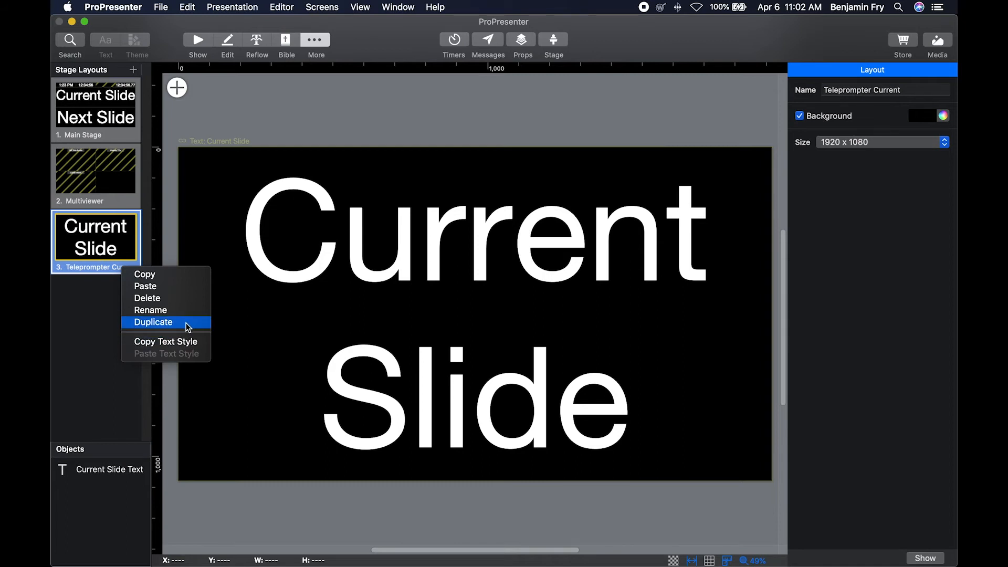
# Duplicate the layout as Teleprompter Next and point its text object at Next Slide
pyautogui.click(153, 323)
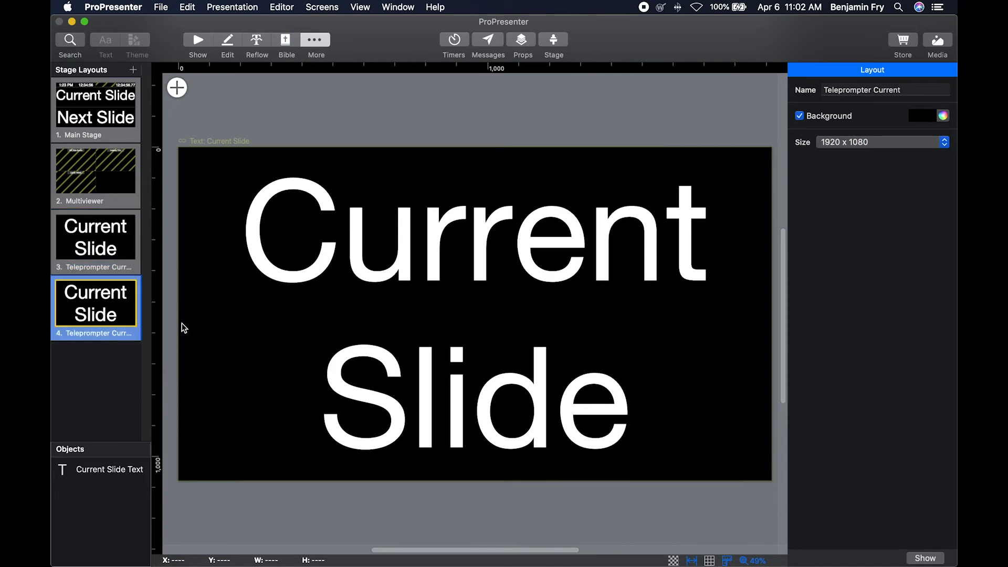
pyautogui.rightClick(95, 307)
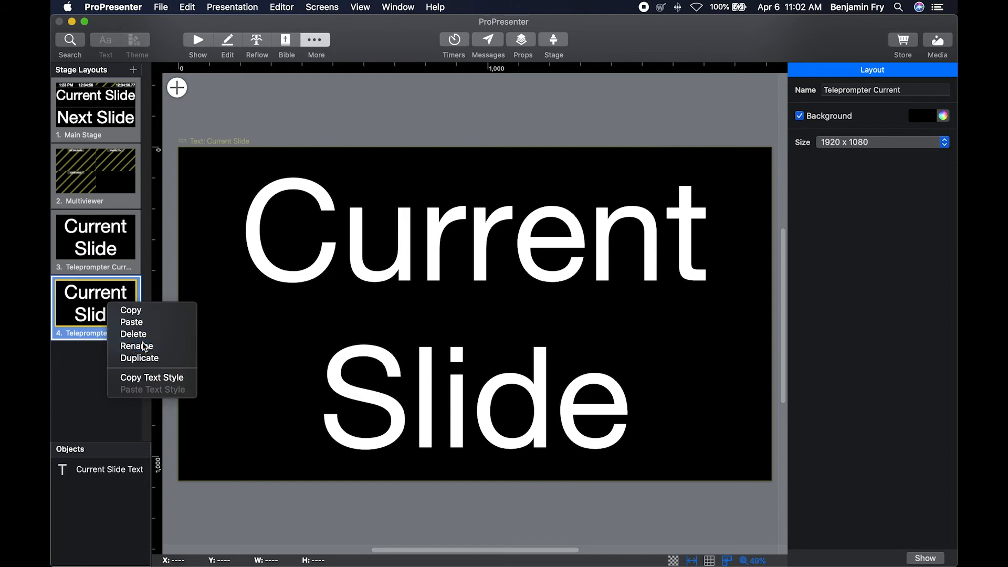
pyautogui.click(137, 345)
pyautogui.write('Nex')
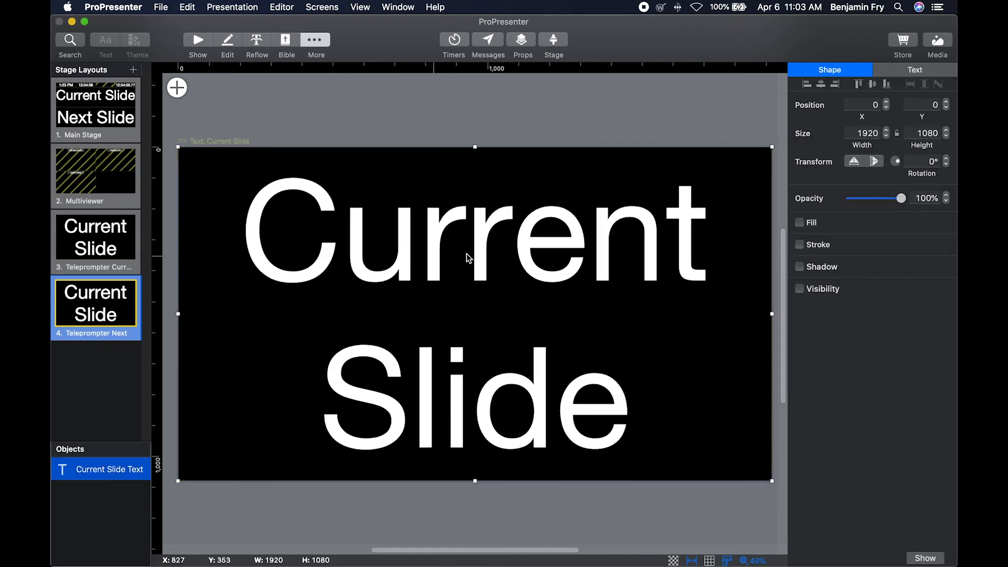
pyautogui.moveTo(914, 70)
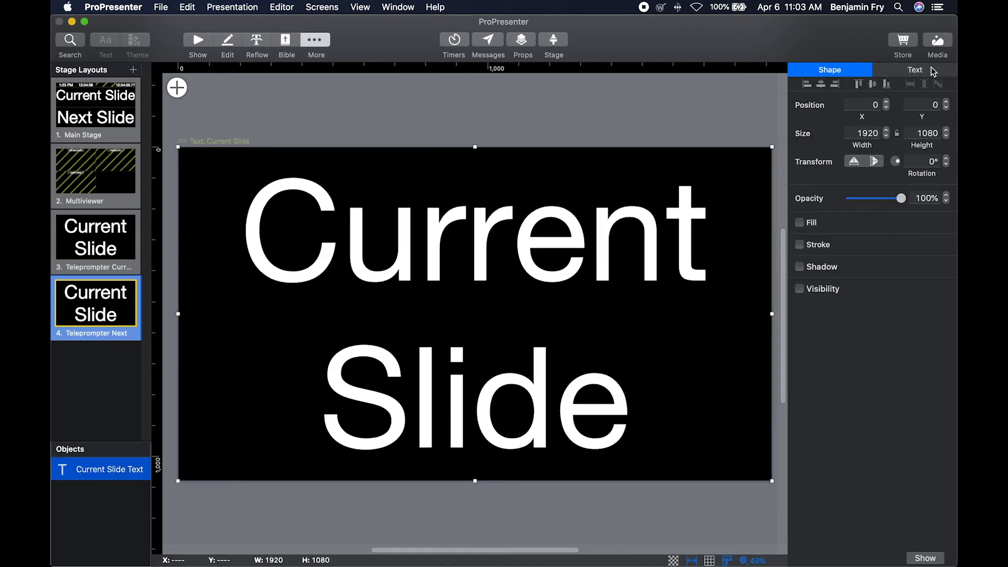
pyautogui.click(914, 69)
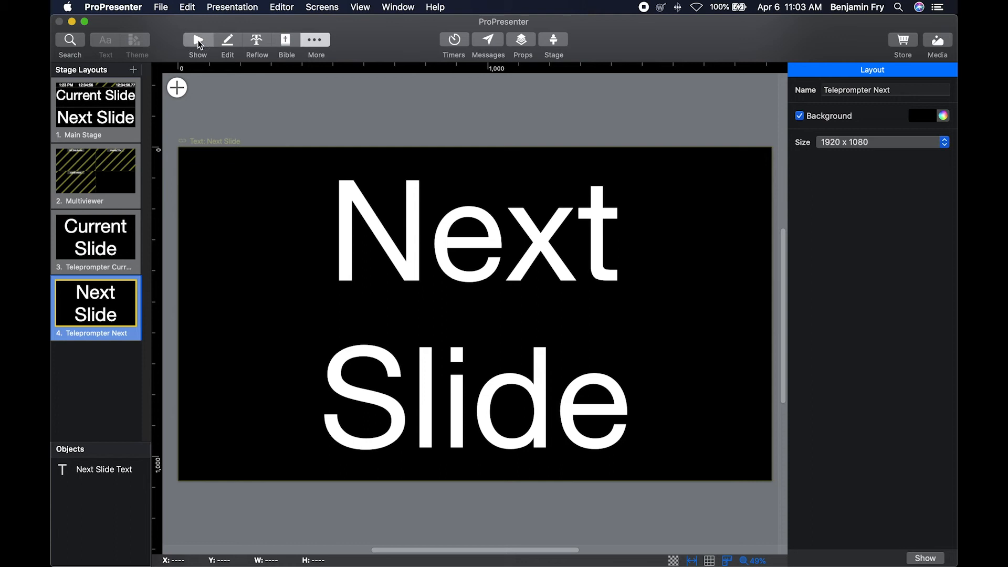
# In Show view, preview Teleprompter Current and send Verse 1 live
pyautogui.click(197, 38)
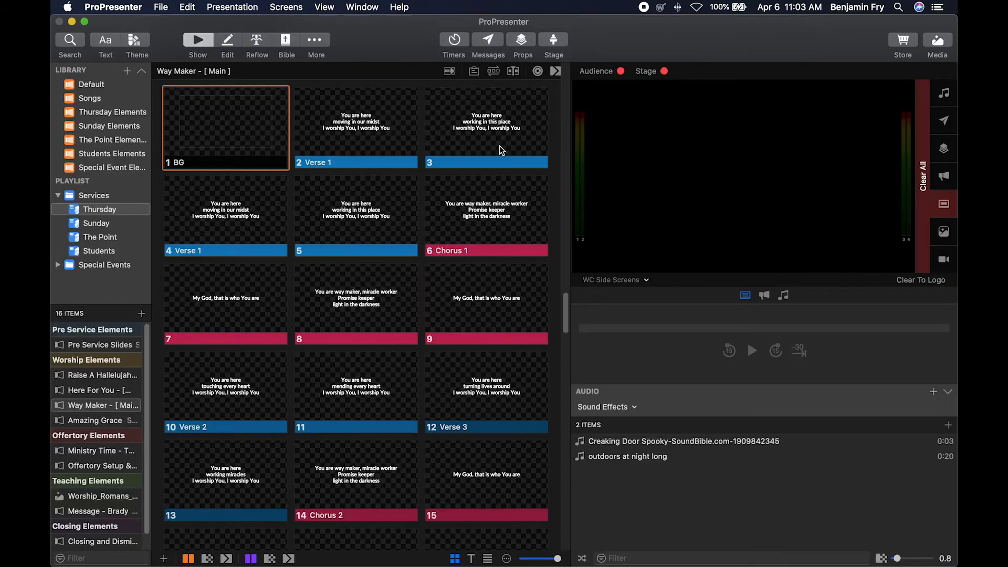
pyautogui.moveTo(646, 283)
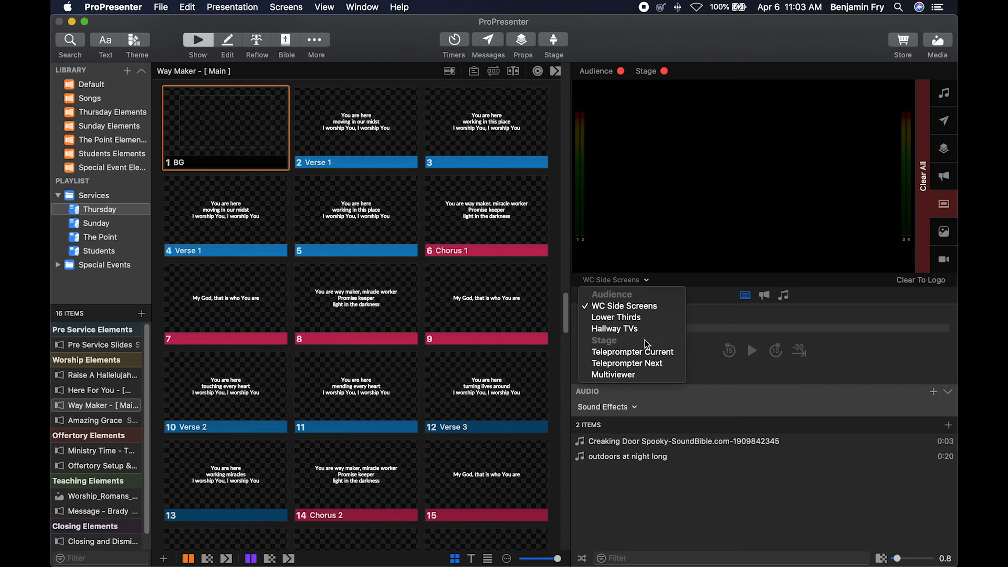
pyautogui.moveTo(631, 351)
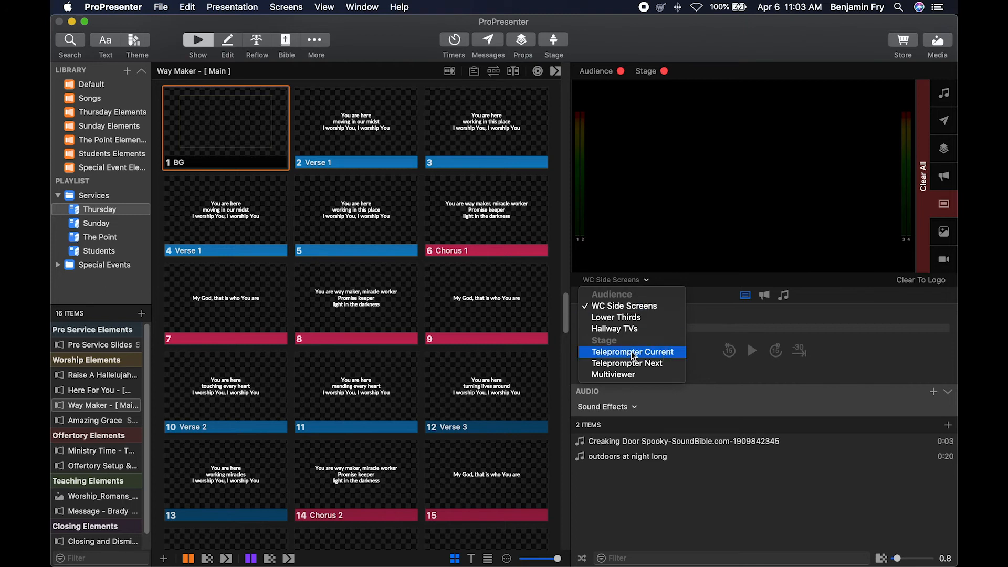
pyautogui.click(633, 352)
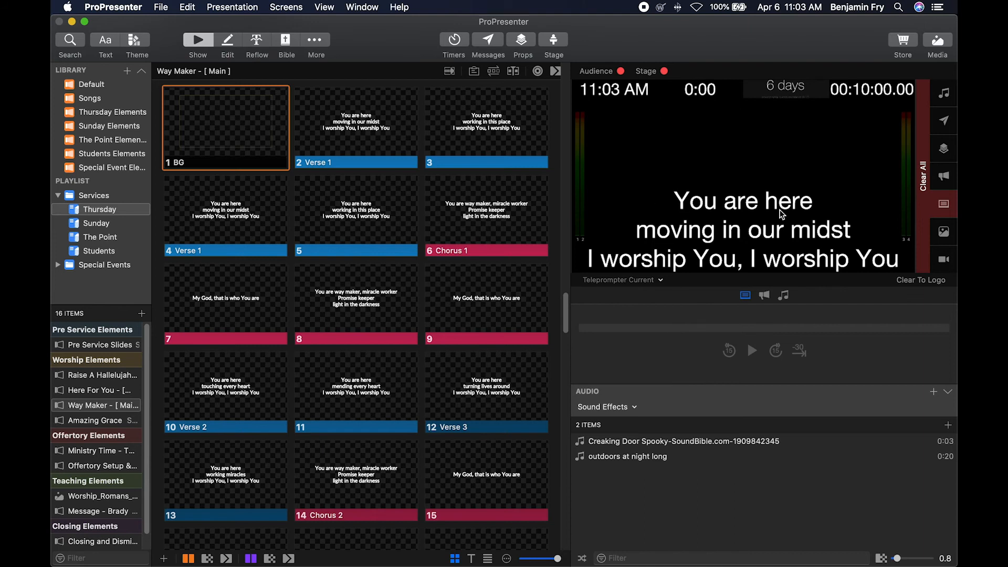
pyautogui.moveTo(707, 179)
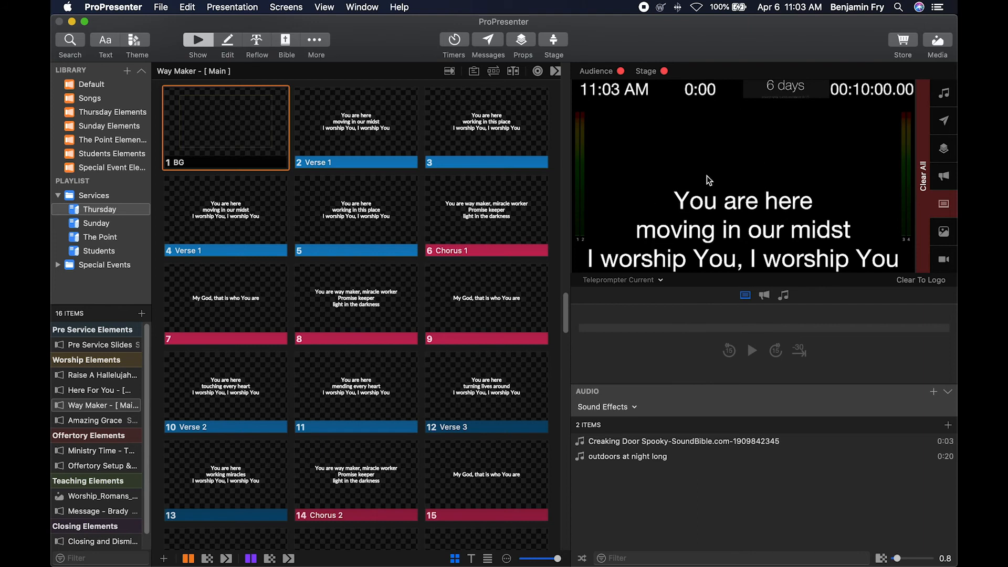
pyautogui.click(355, 127)
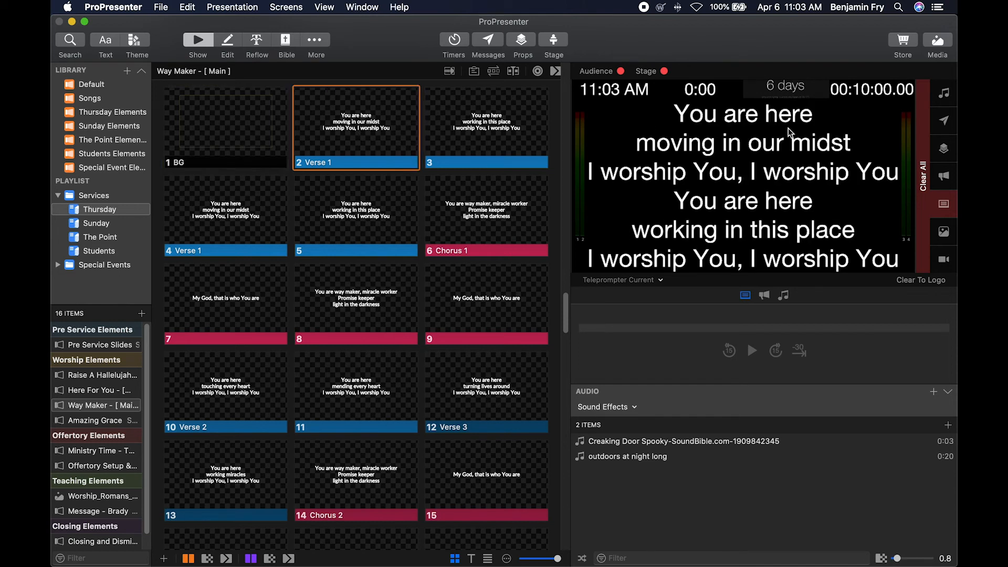
pyautogui.moveTo(763, 236)
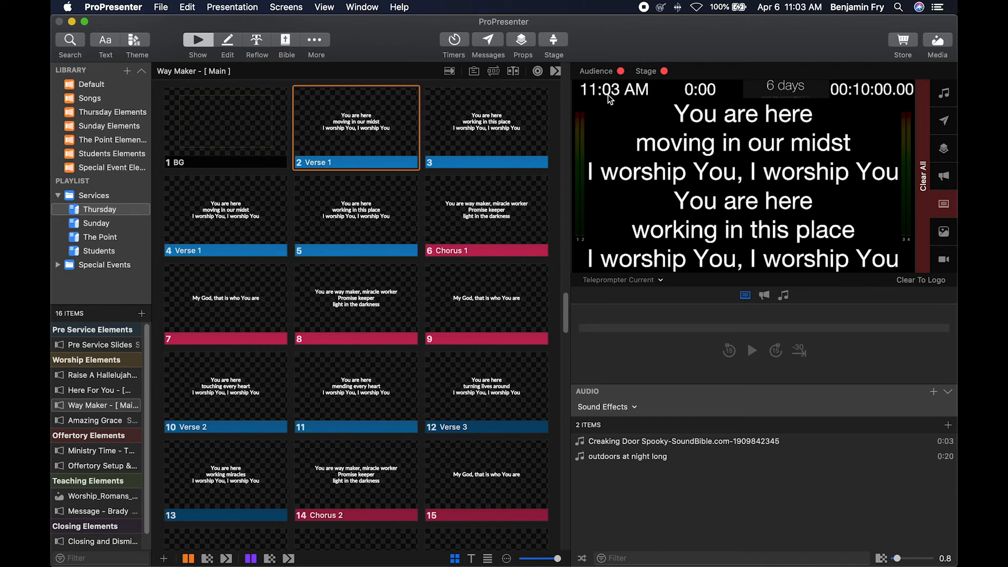
pyautogui.moveTo(857, 93)
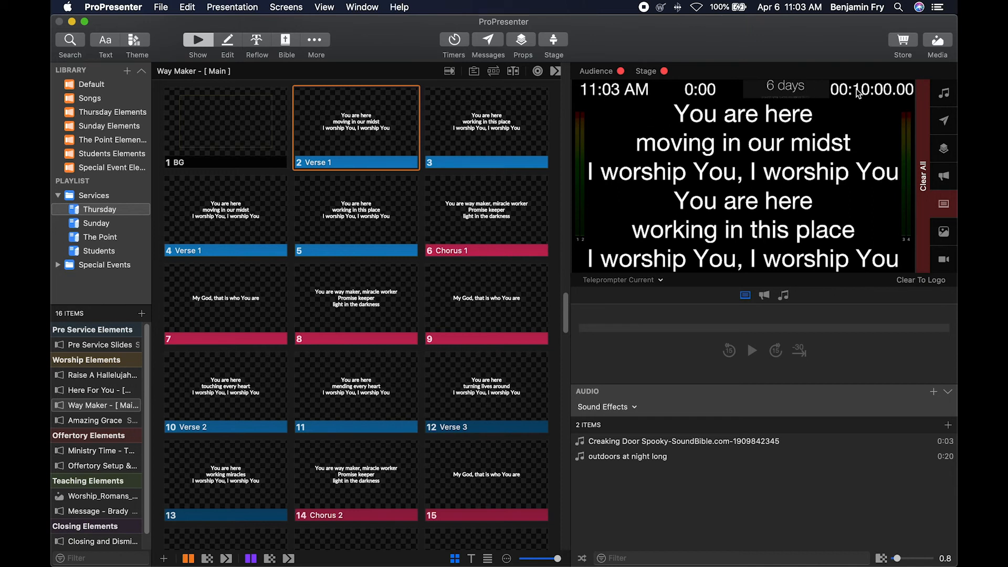
pyautogui.moveTo(688, 124)
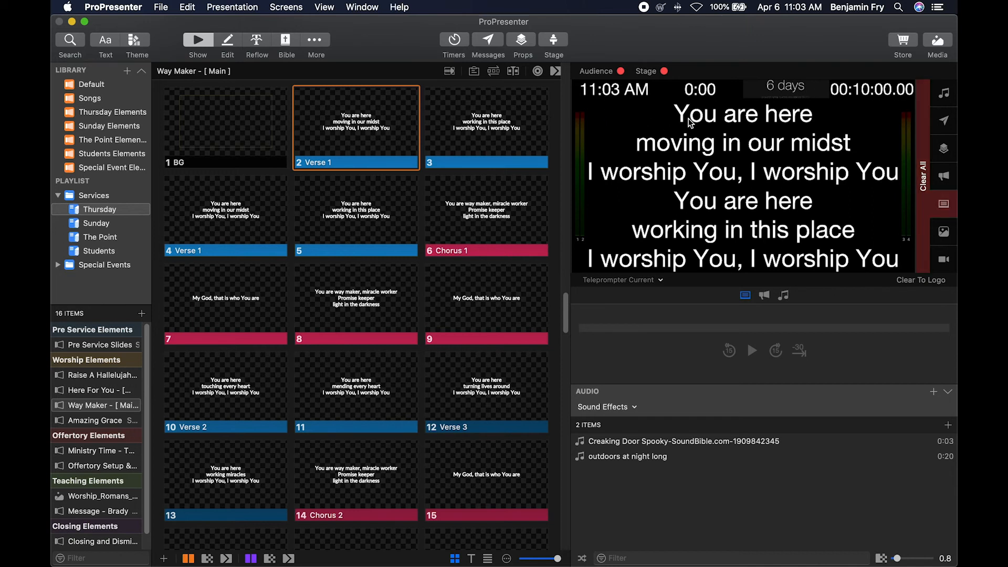
pyautogui.moveTo(797, 196)
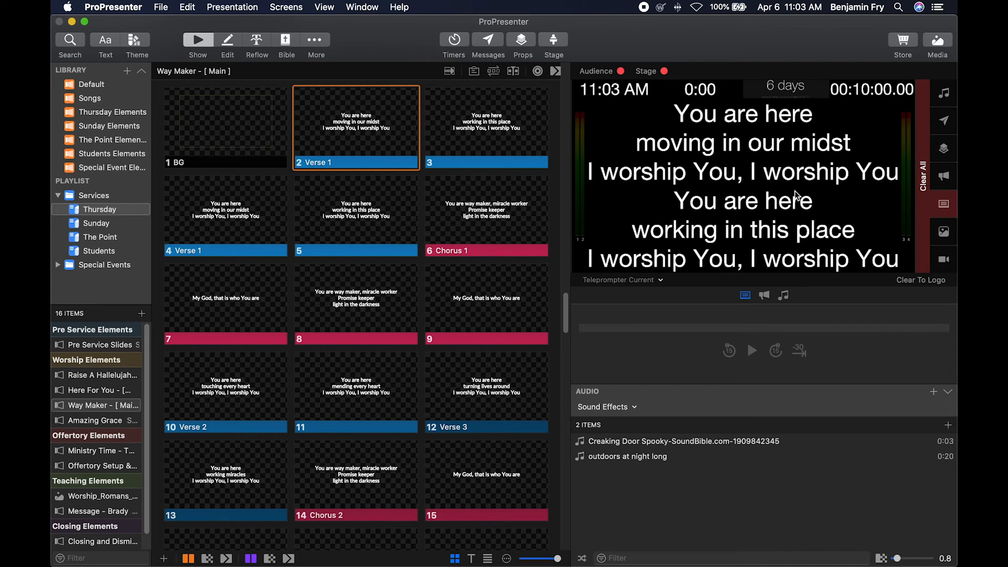
pyautogui.moveTo(241, 13)
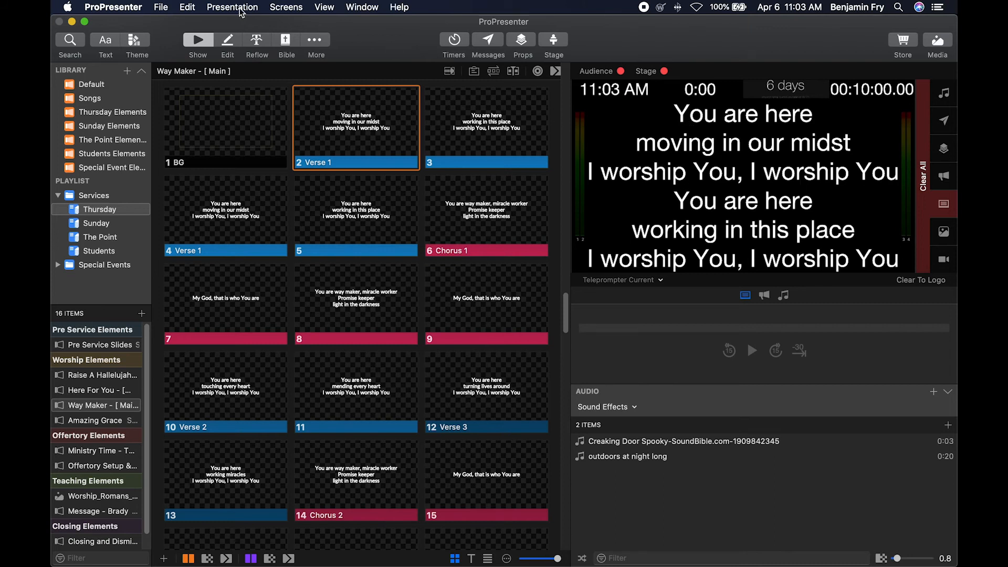
# Bring up the Screens menu to assign the Teleprompter Current layout to its screen
pyautogui.click(285, 7)
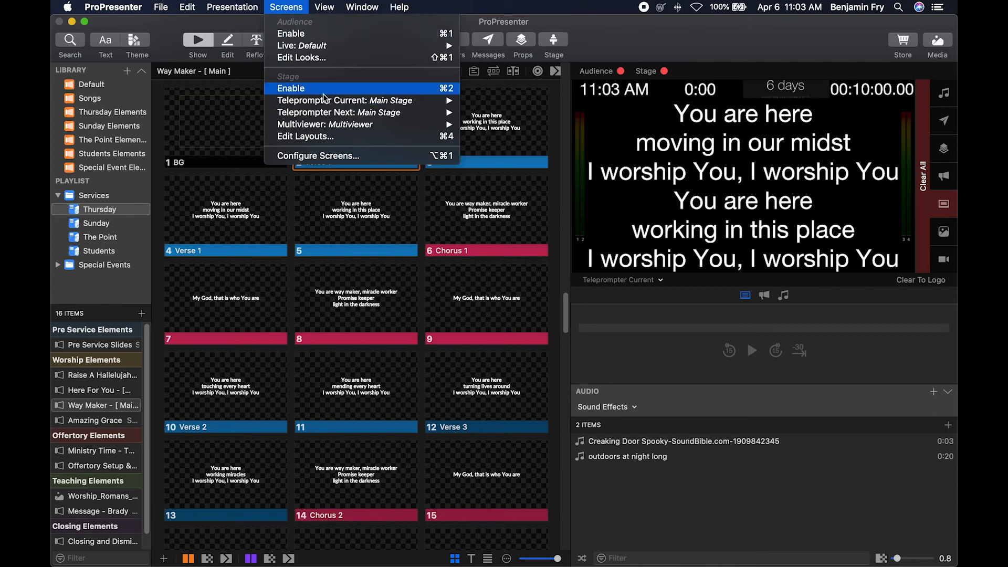
pyautogui.moveTo(324, 124)
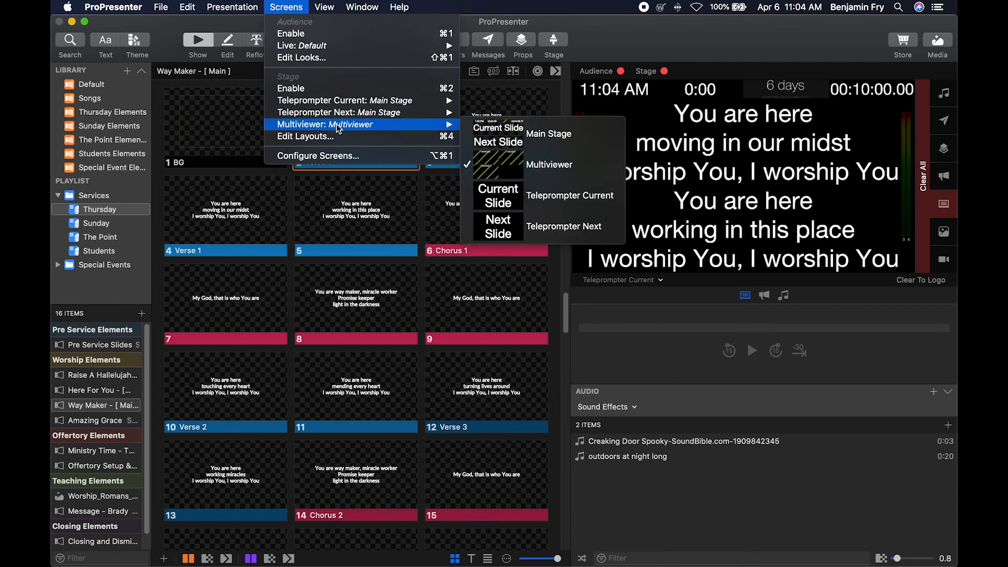
pyautogui.moveTo(340, 112)
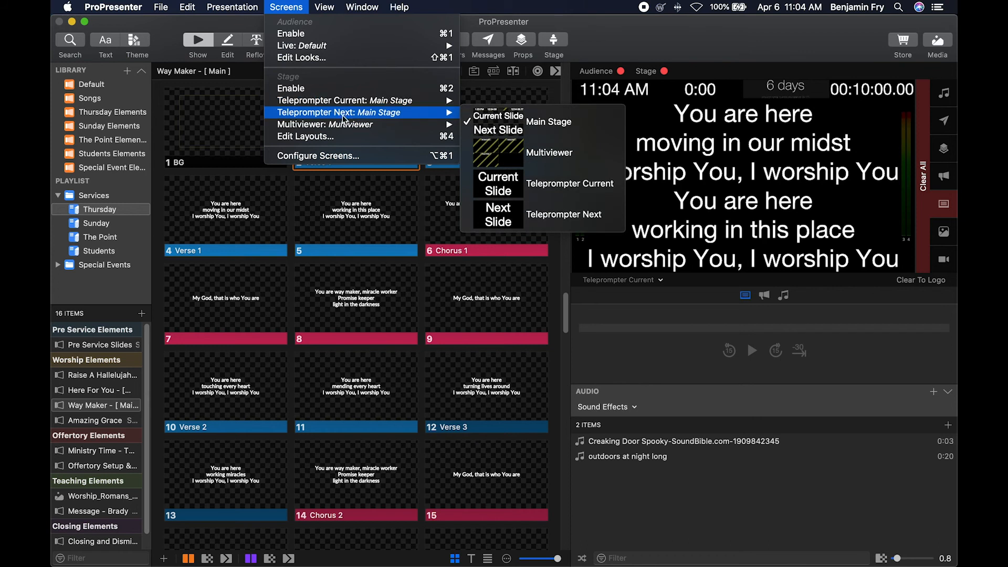
pyautogui.moveTo(340, 101)
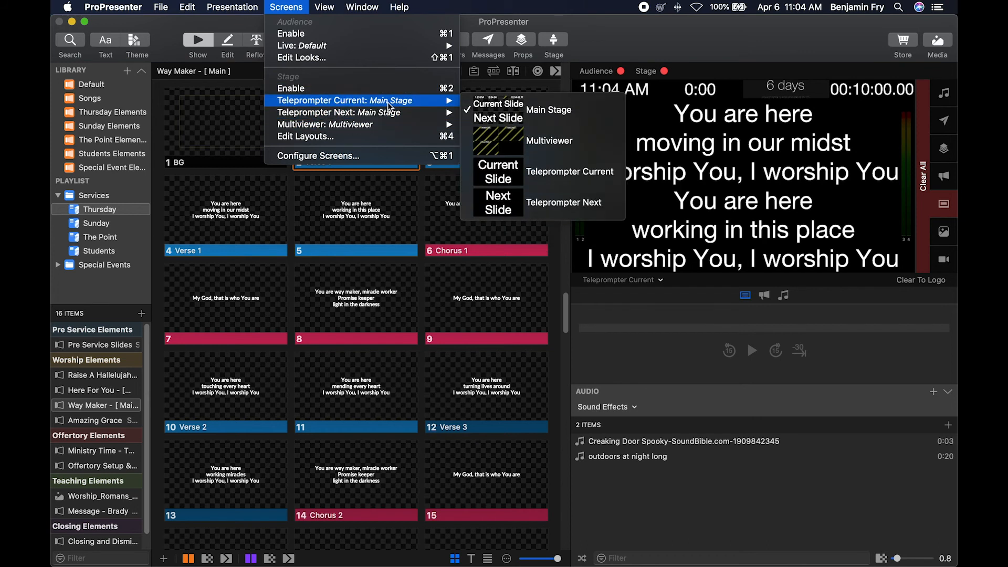
pyautogui.moveTo(568, 171)
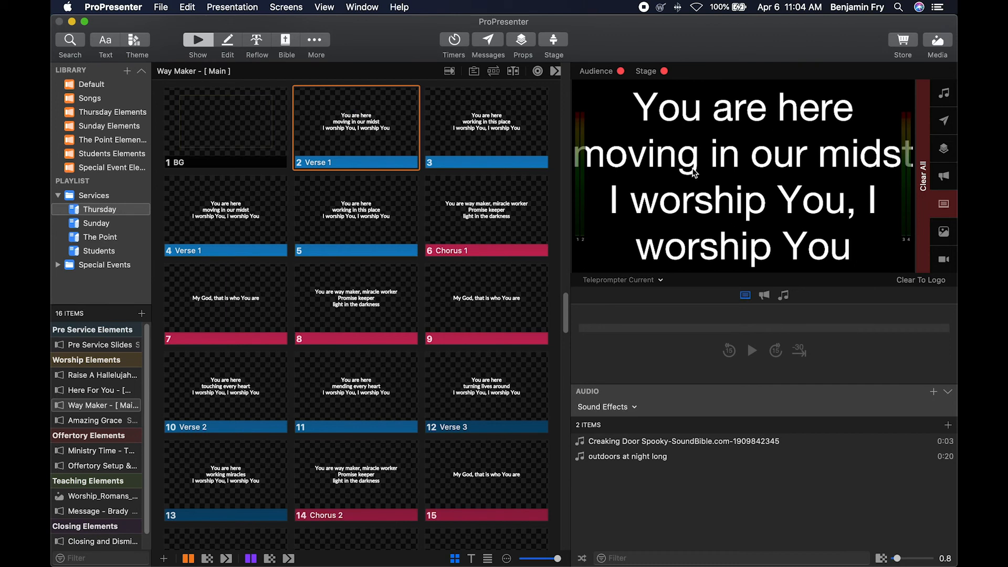
pyautogui.moveTo(772, 165)
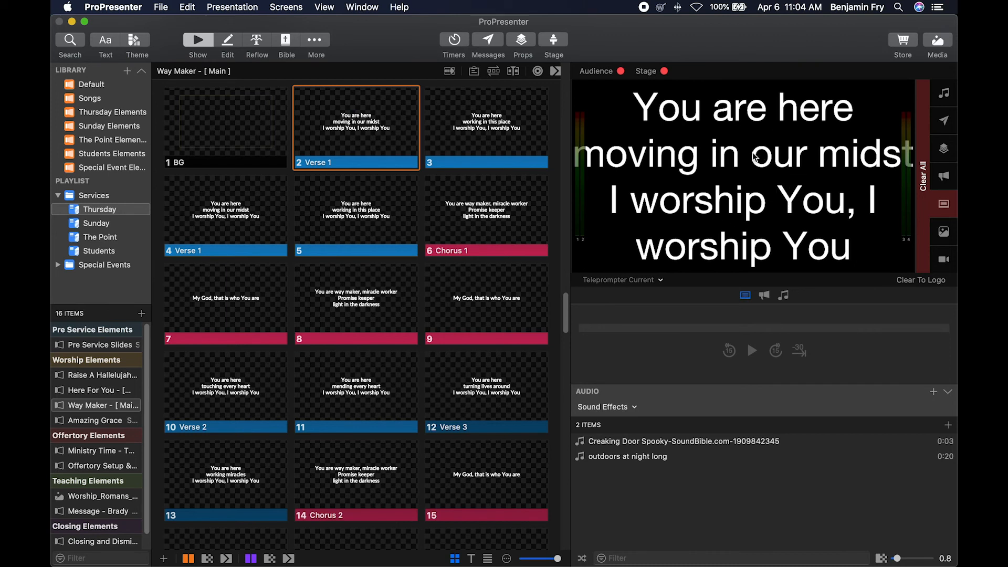
pyautogui.moveTo(737, 153)
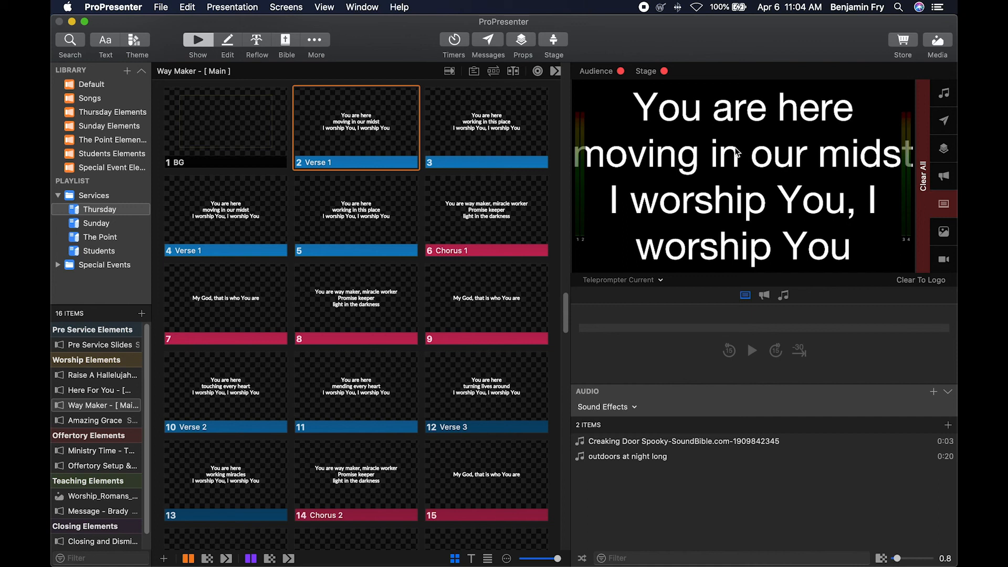
# Switch the stage preview from Teleprompter Current to Multiviewer
pyautogui.click(620, 279)
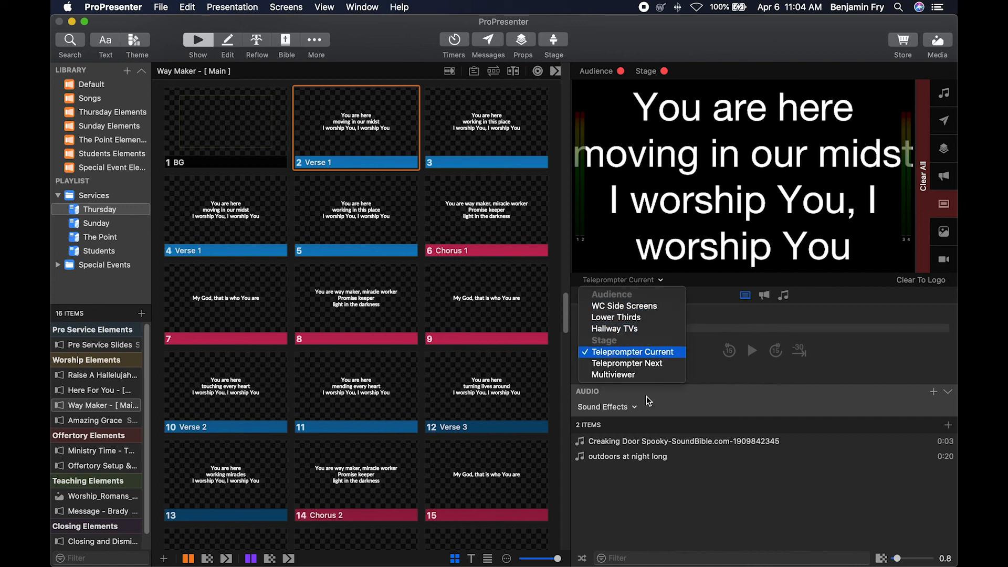
pyautogui.click(613, 374)
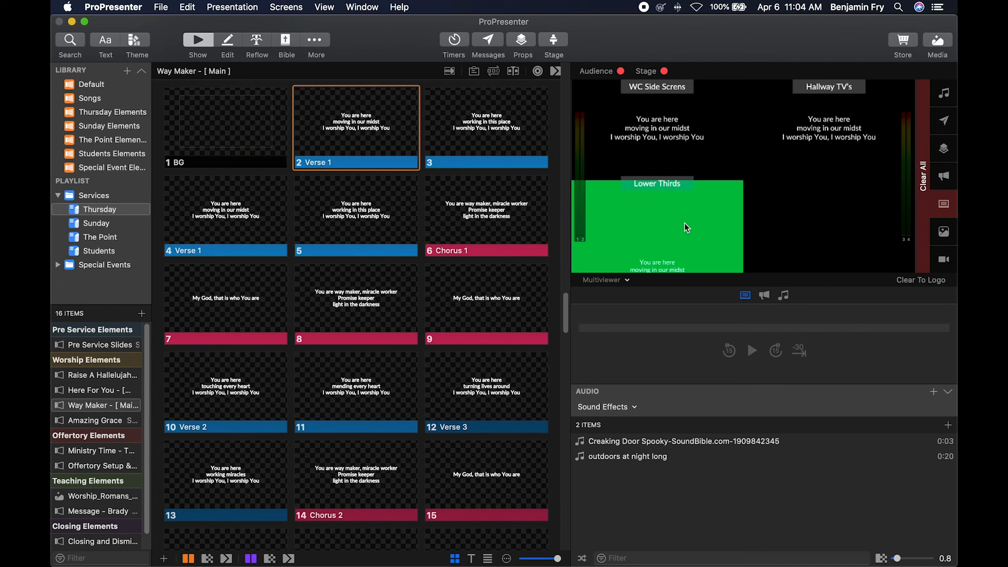
pyautogui.moveTo(672, 105)
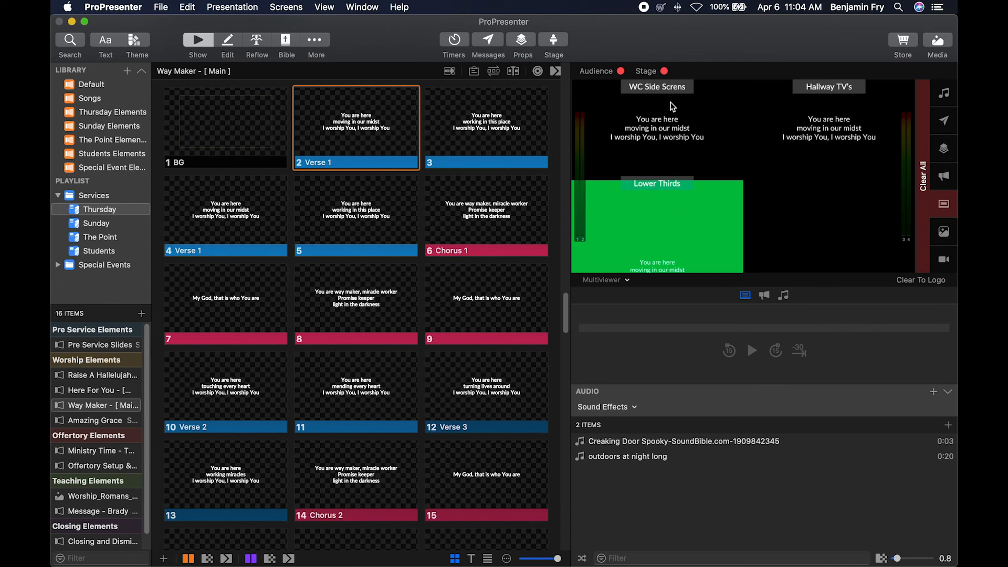
pyautogui.moveTo(847, 95)
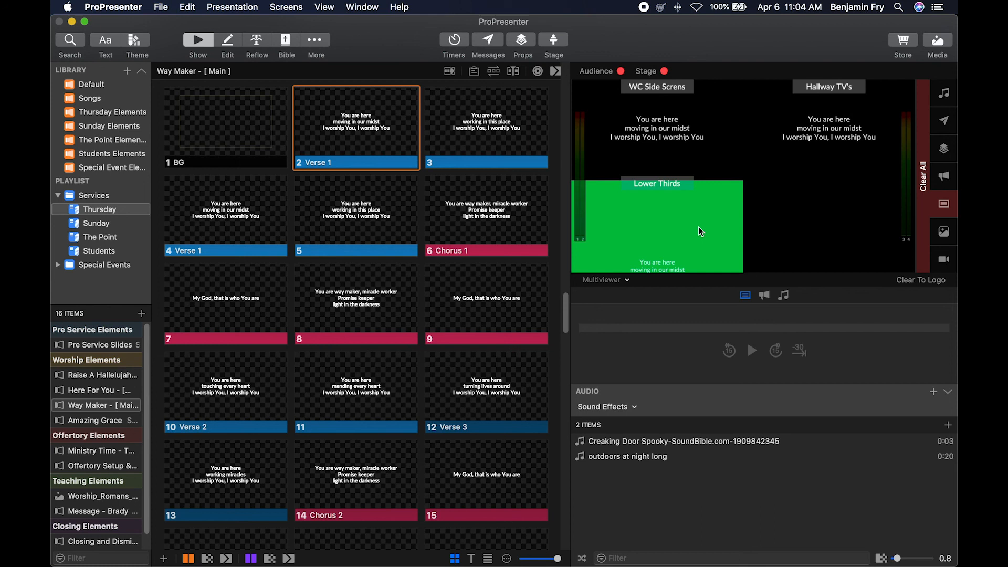
pyautogui.moveTo(700, 200)
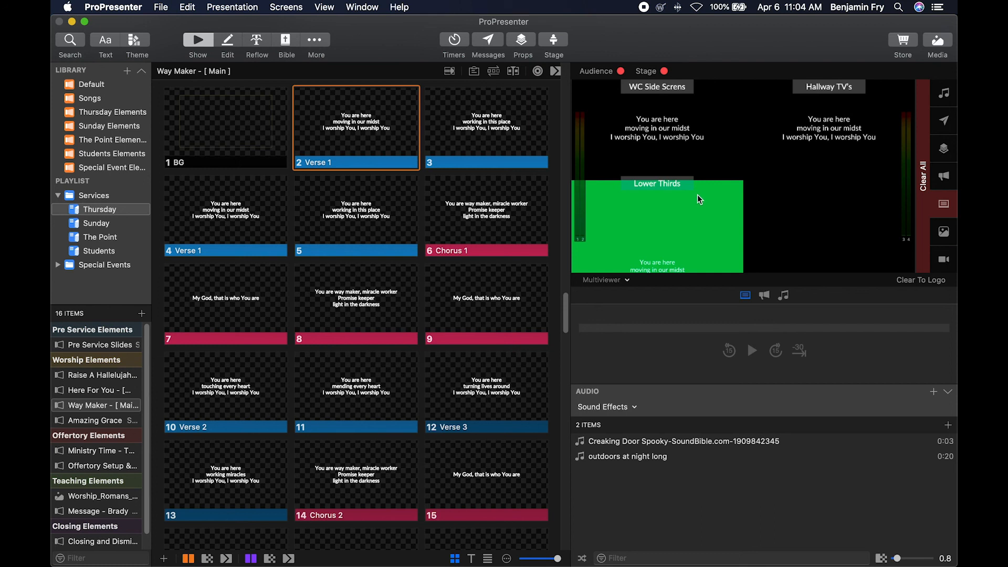